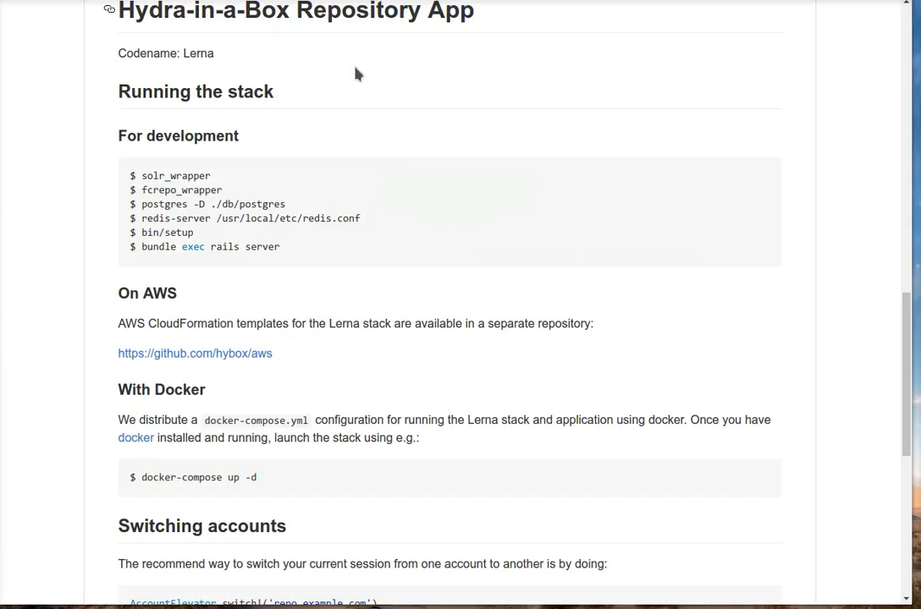
mouse_move(781, 247)
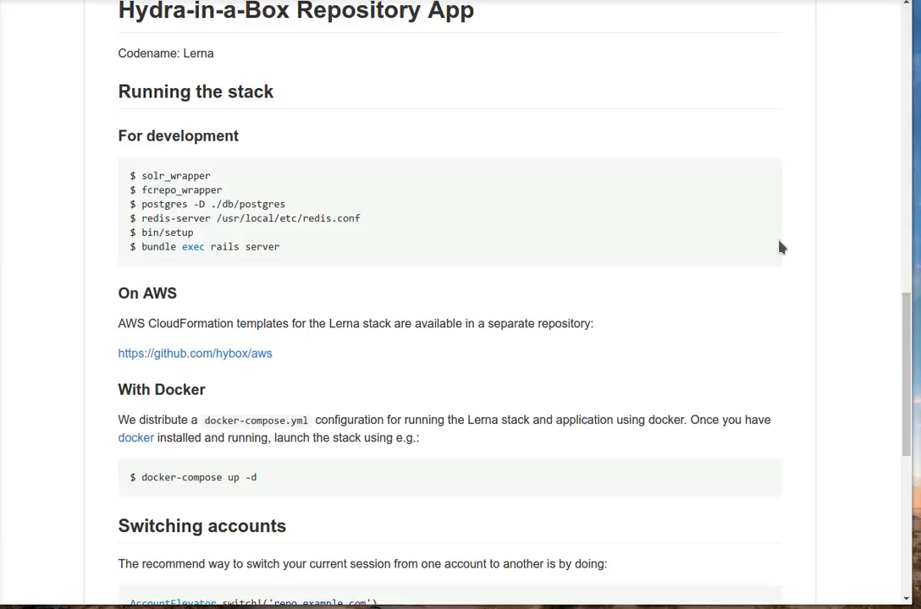
mouse_move(380, 403)
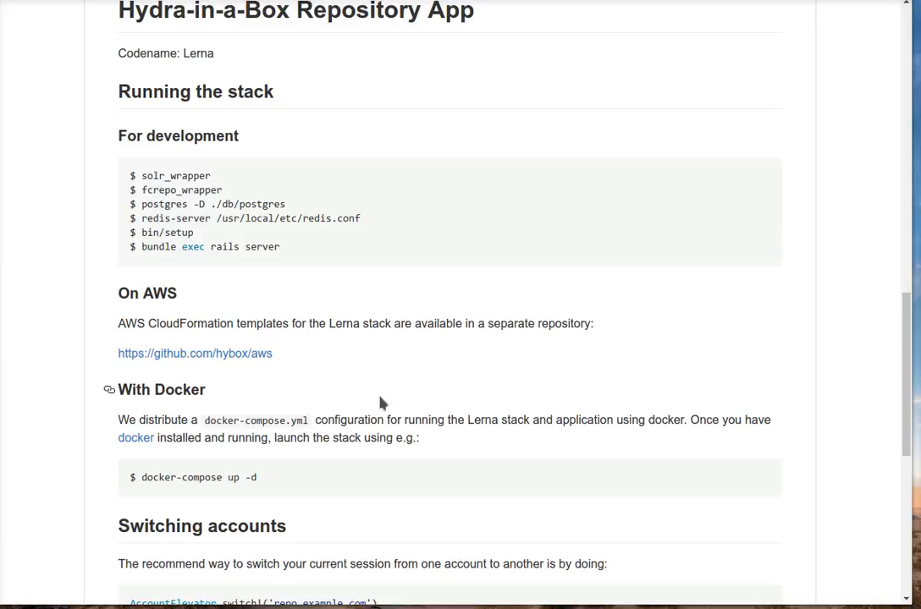
mouse_move(203, 478)
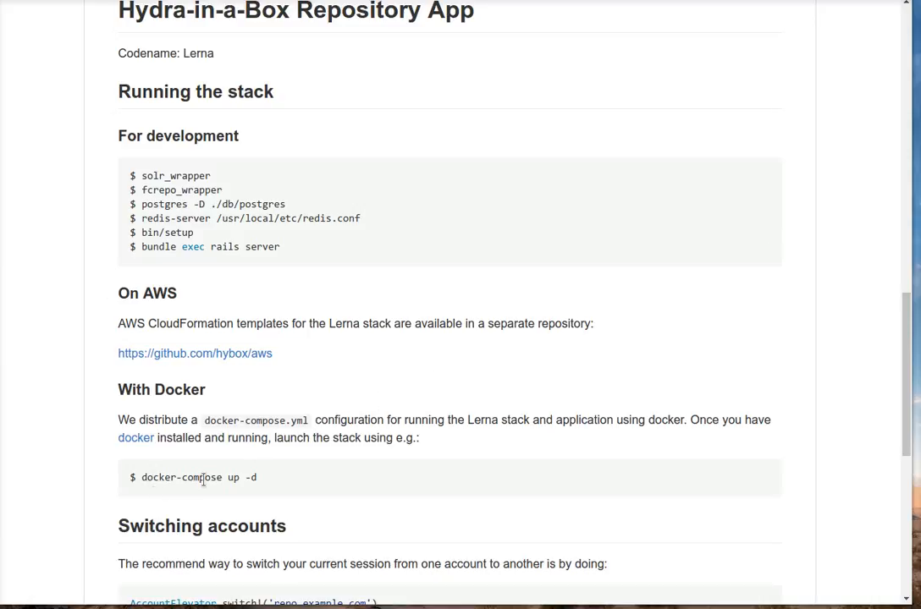
mouse_move(338, 160)
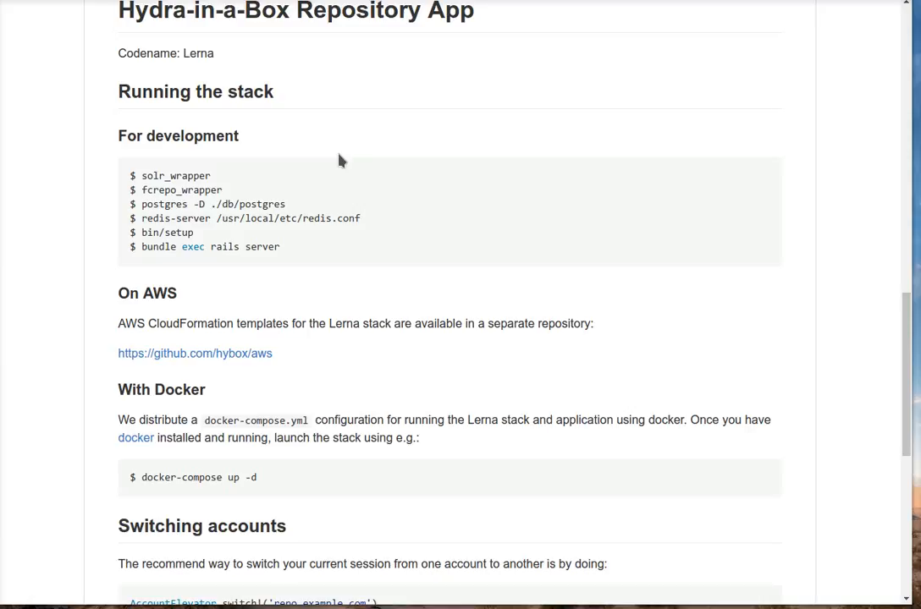
mouse_move(286, 114)
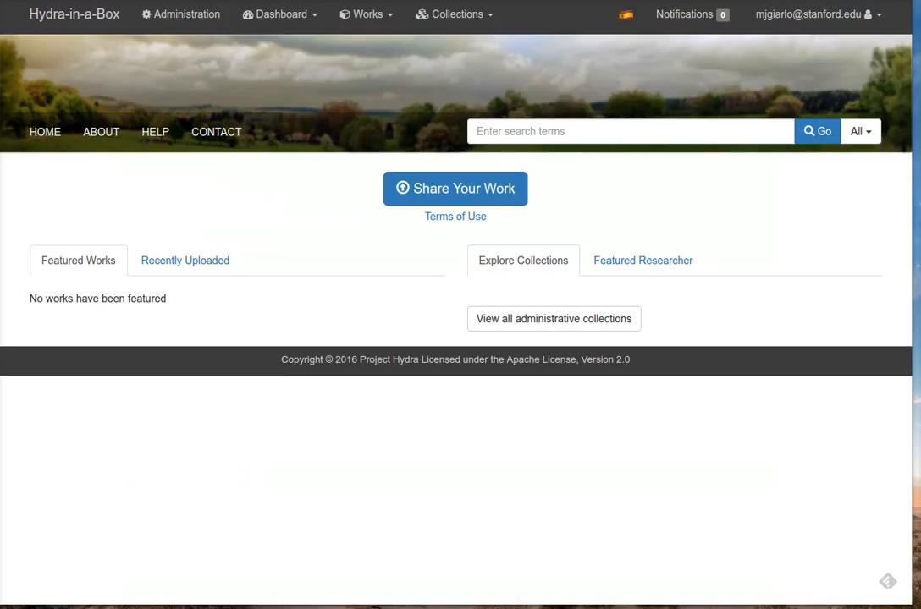
mouse_move(211, 207)
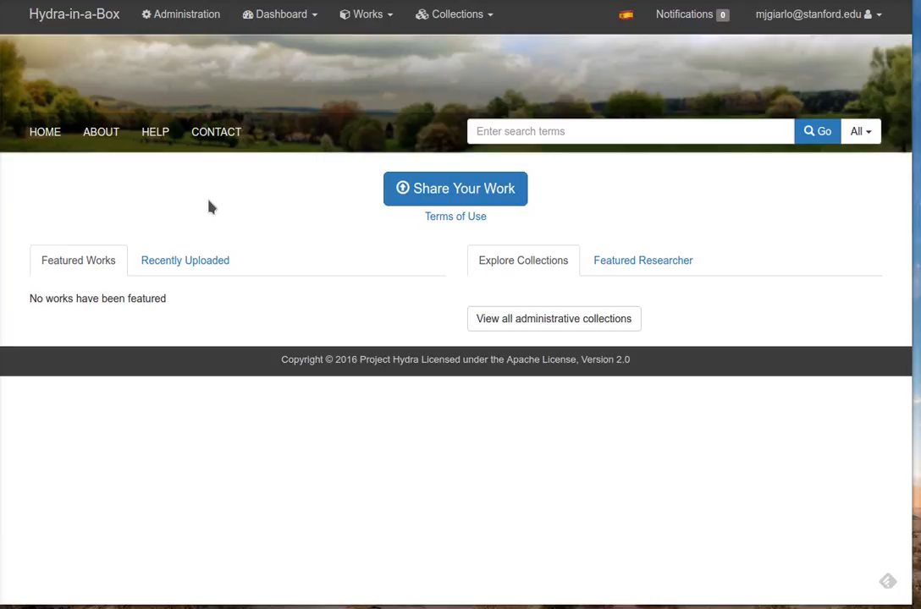
mouse_move(180, 15)
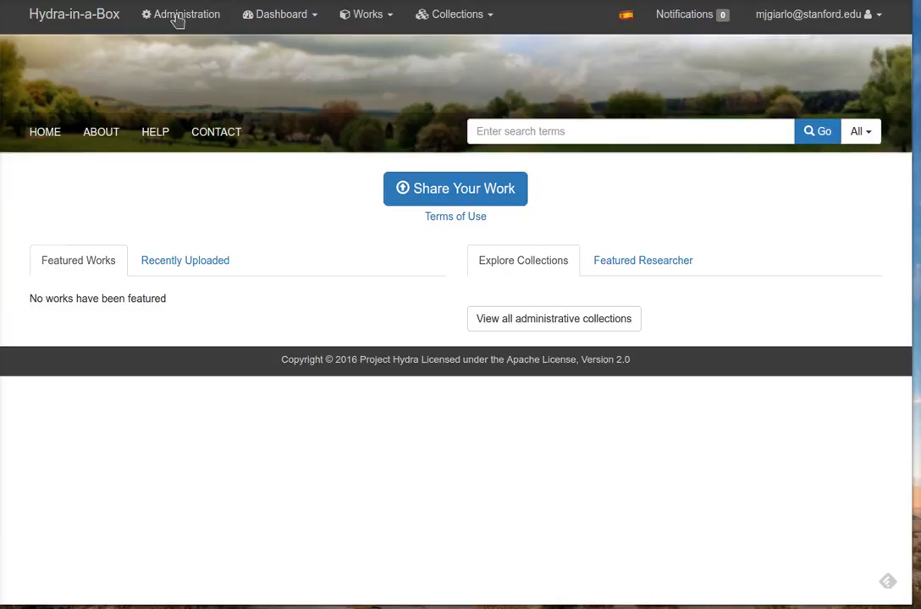
mouse_move(453, 14)
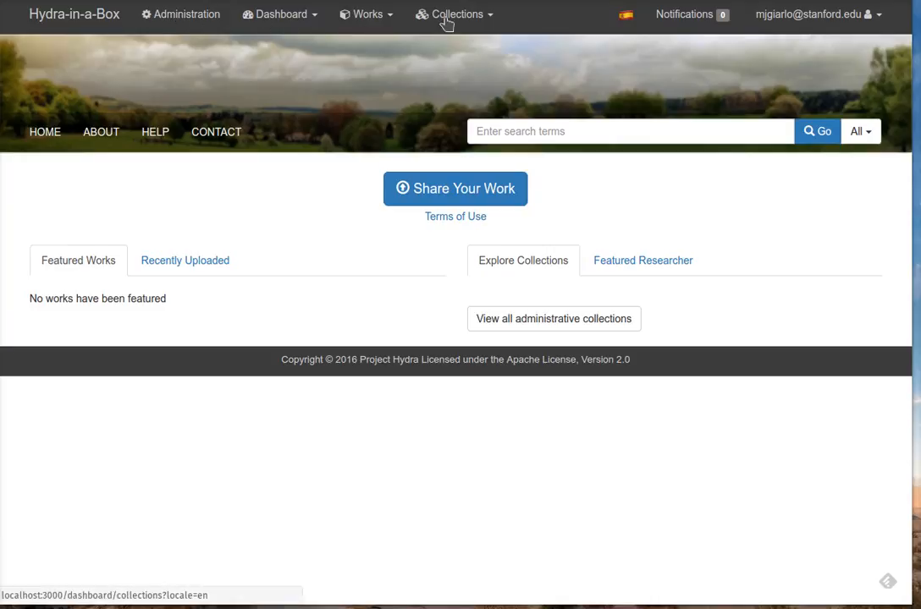
mouse_move(245, 222)
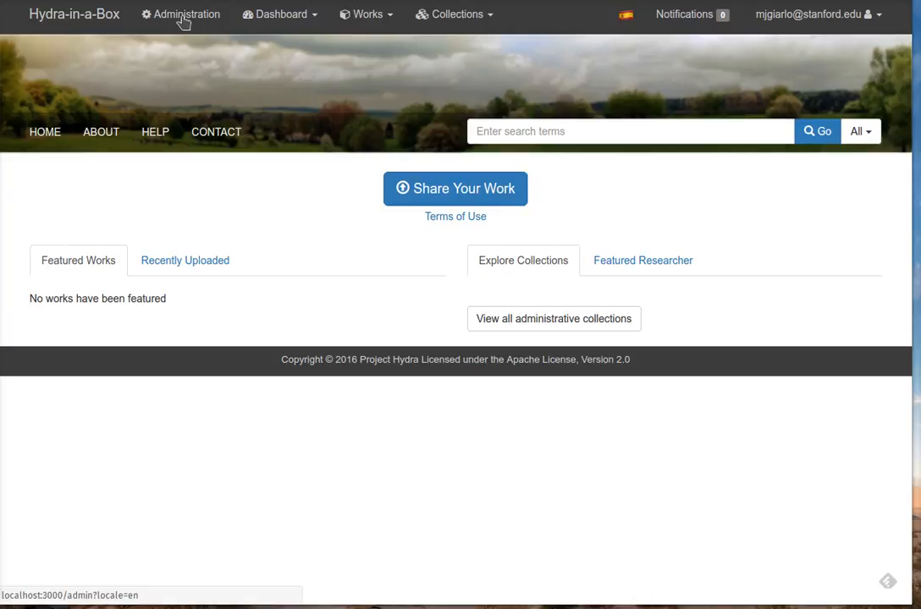
Visit the administration dashboard and then the mostly empty About page
left_click(180, 15)
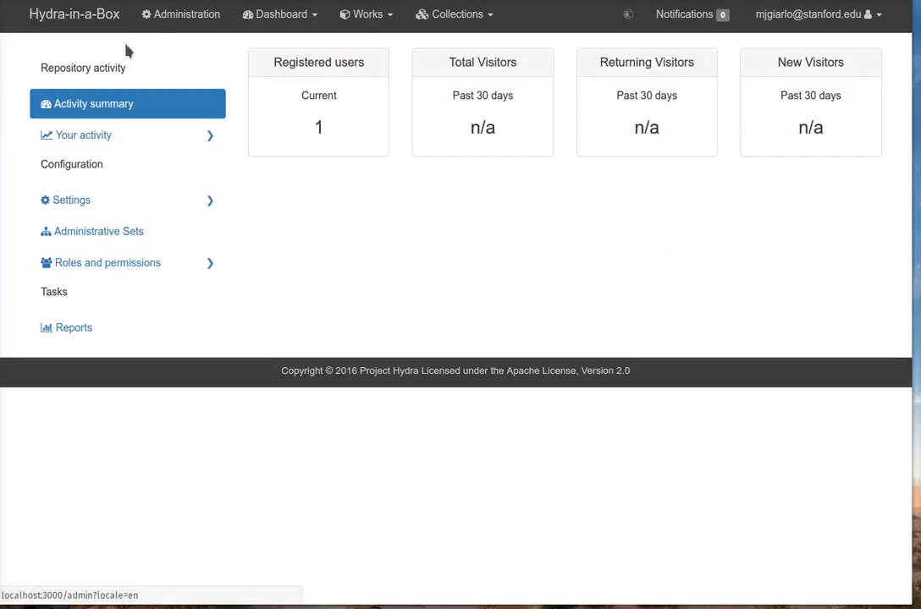
mouse_move(320, 52)
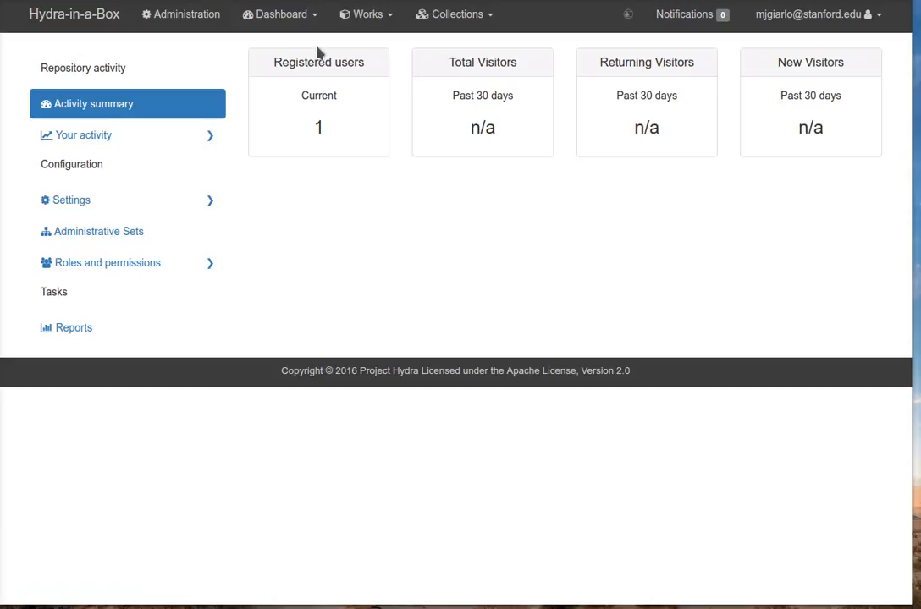
mouse_move(359, 153)
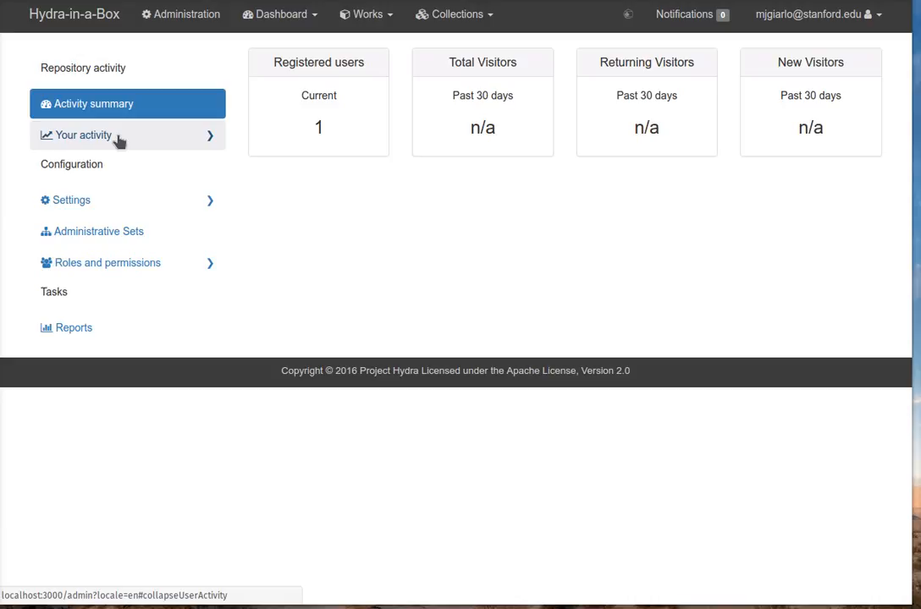
left_click(83, 135)
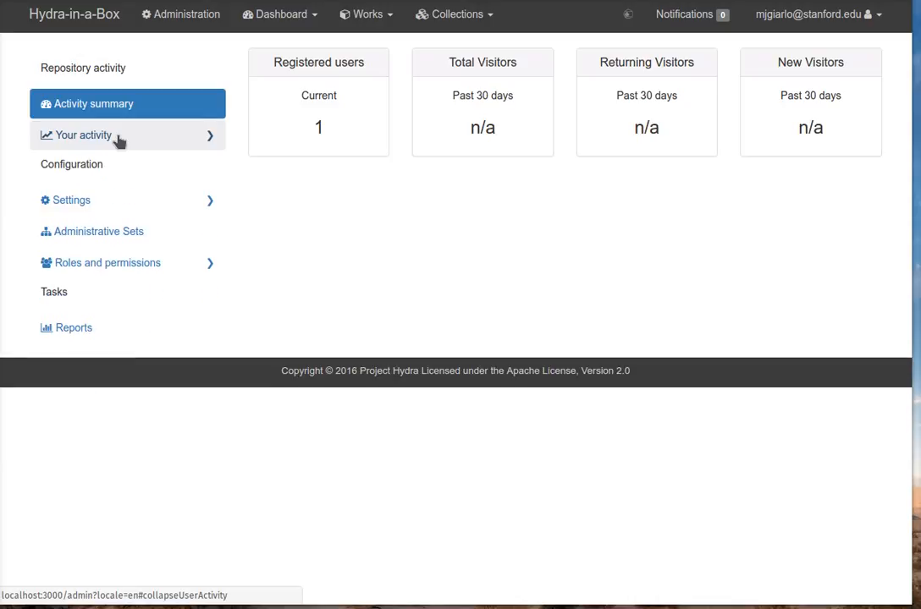
mouse_move(133, 145)
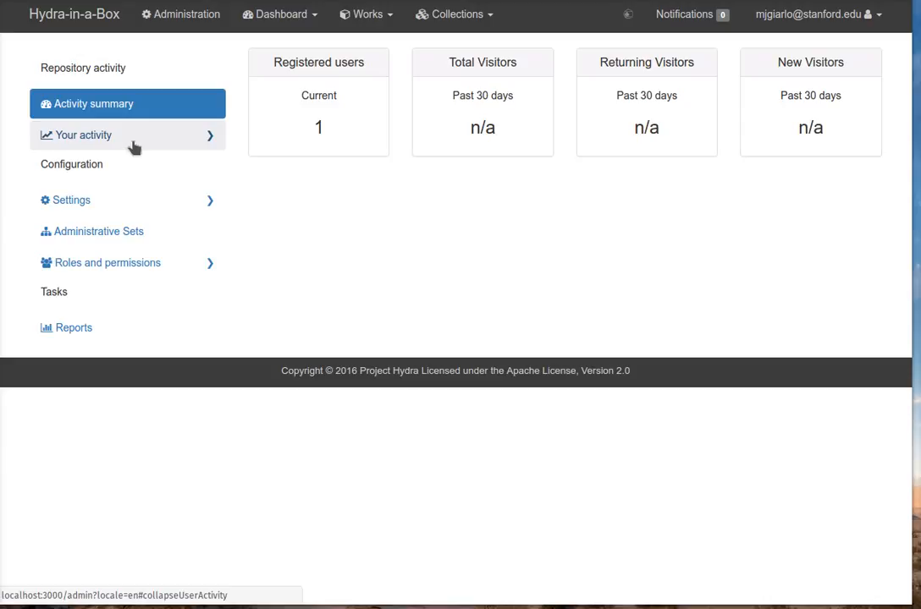
mouse_move(142, 144)
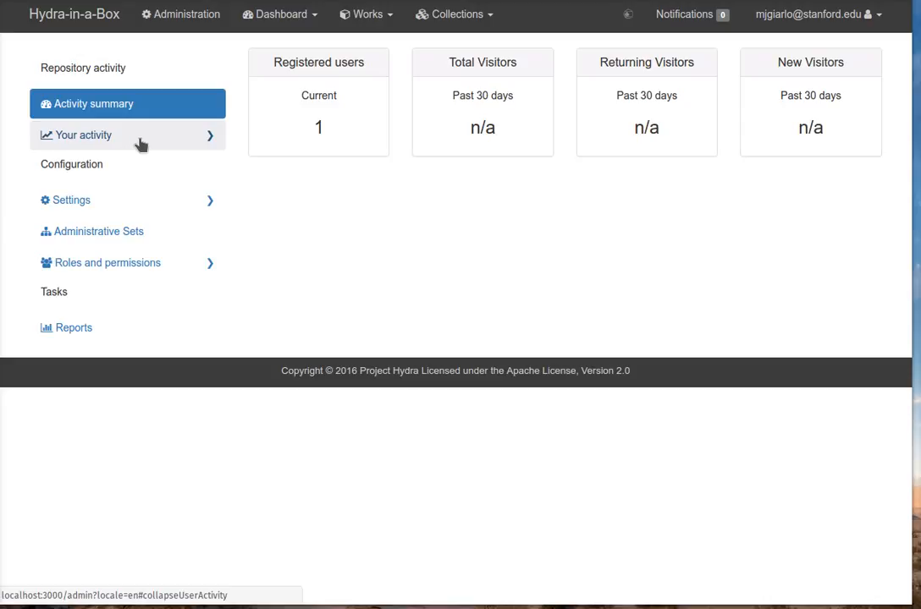
mouse_move(637, 218)
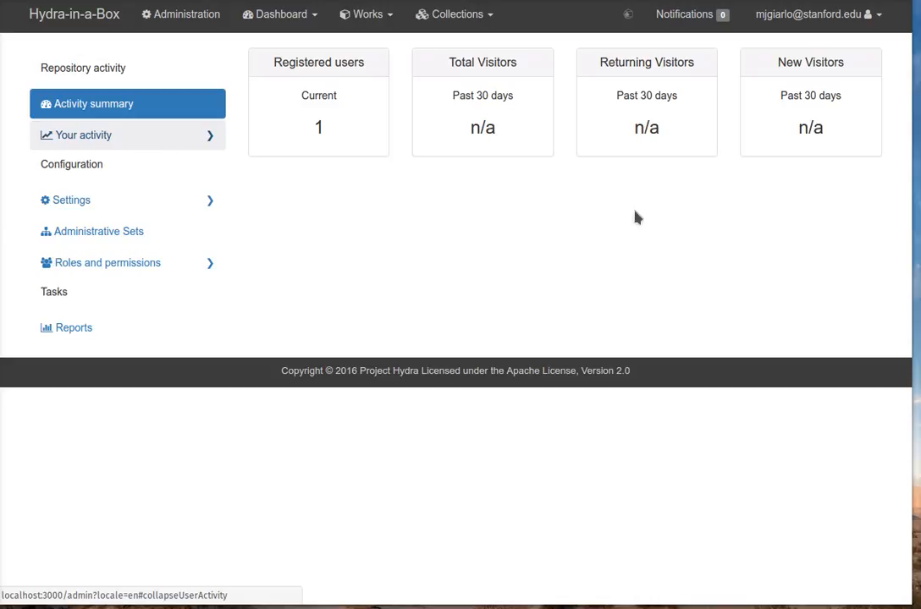
mouse_move(127, 200)
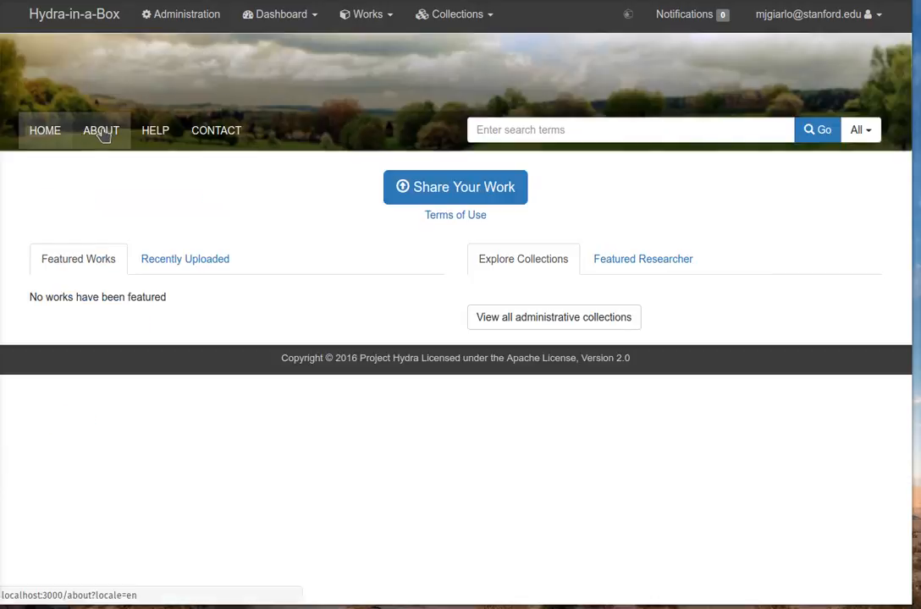
left_click(101, 130)
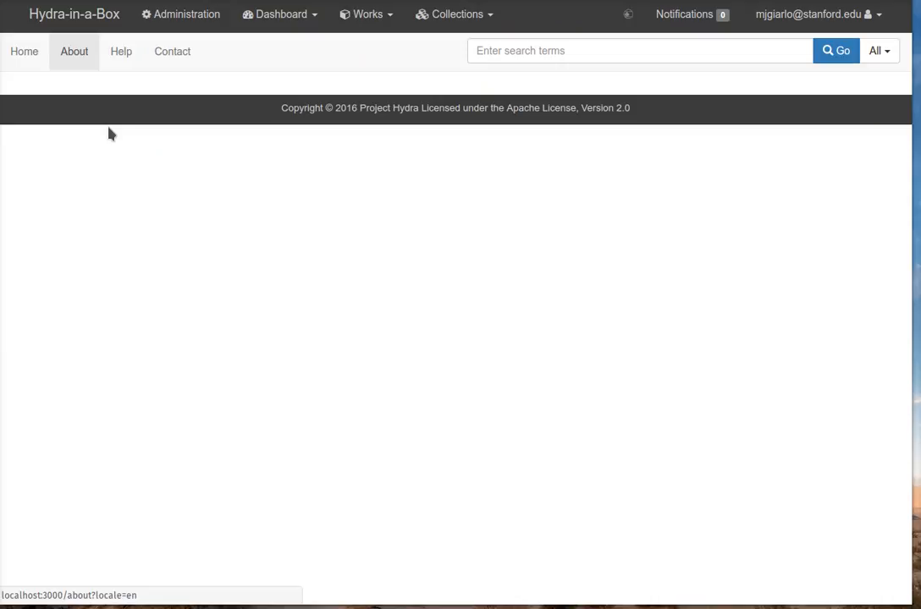
mouse_move(187, 14)
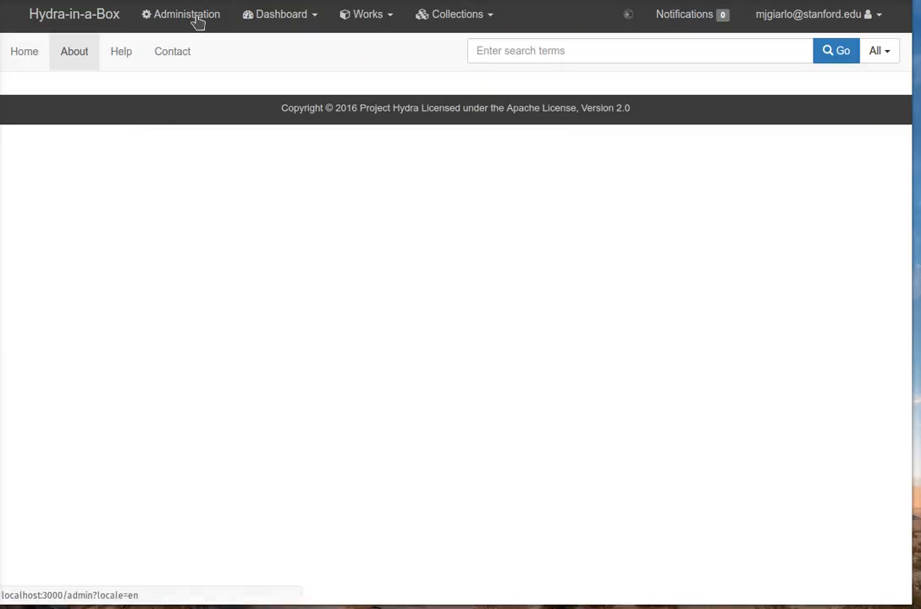
Return to the administration dashboard and reveal the Settings options Labels, Content Blocks and Technical
left_click(180, 14)
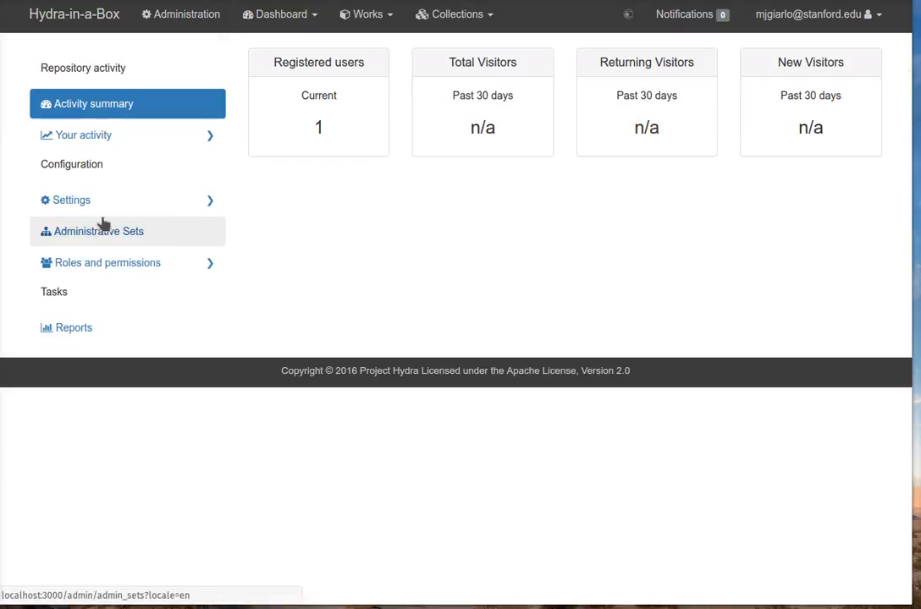
left_click(71, 200)
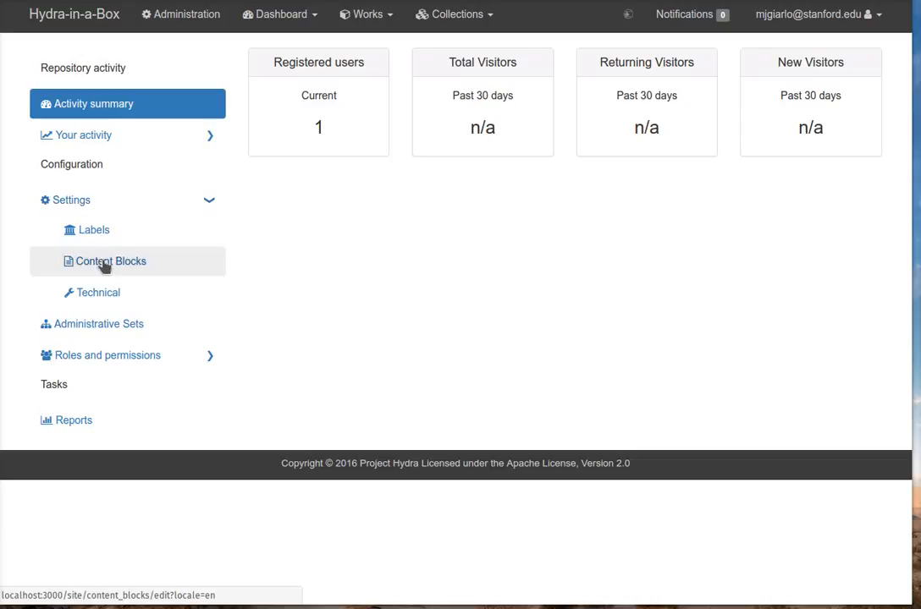
Go to the Content Blocks editor and reload it so the editor appears
left_click(108, 260)
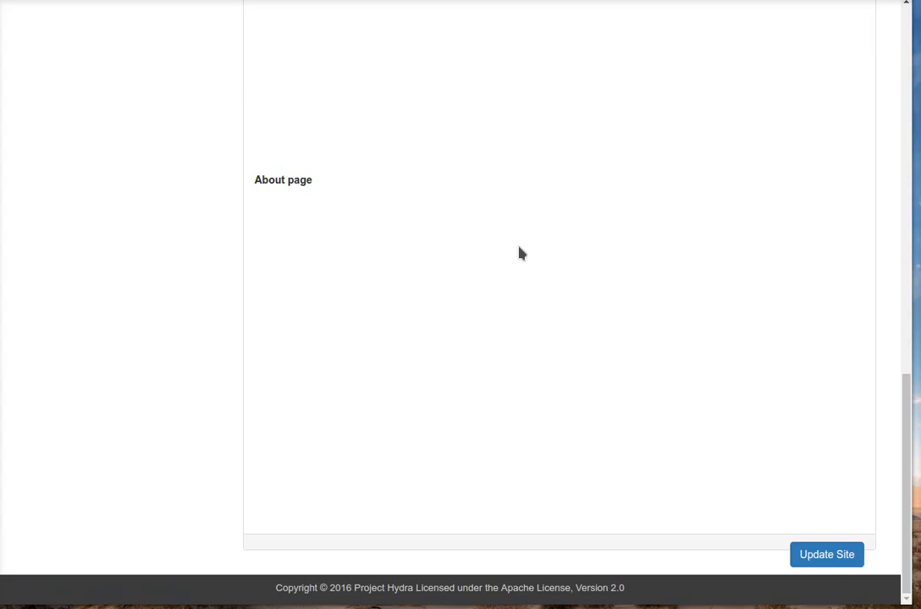
right_click(521, 253)
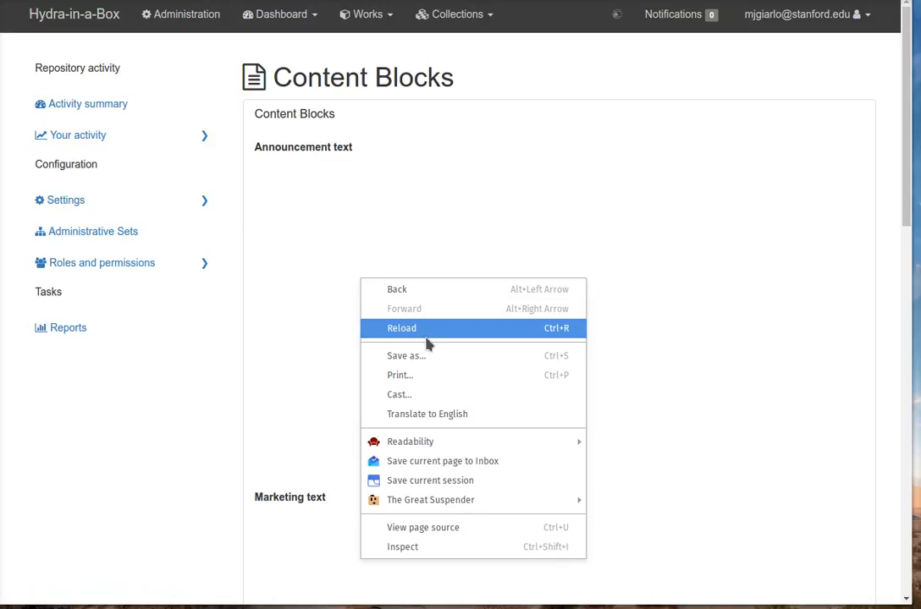
left_click(401, 329)
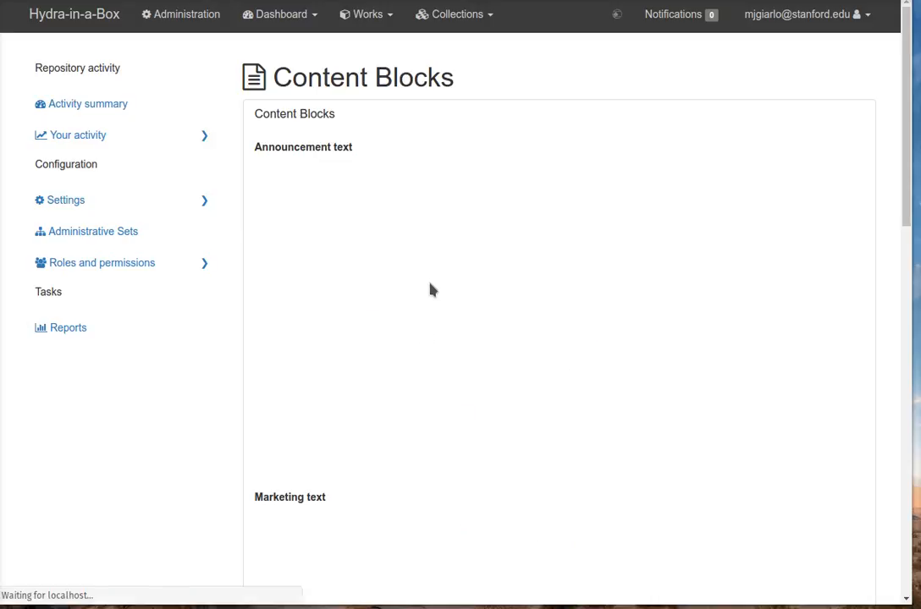
scroll("down", 3)
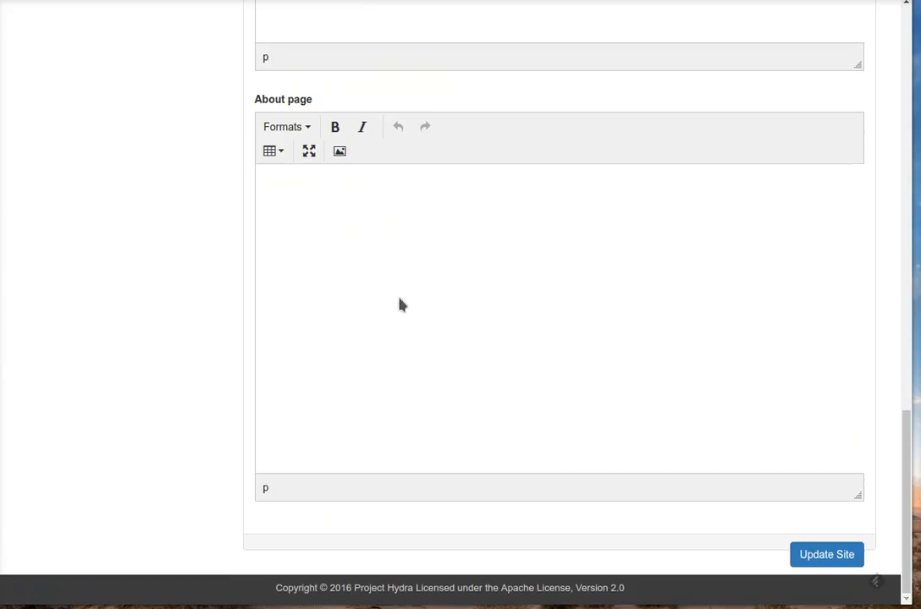
Enter 'Welcome to the about page' and format it as a Heading 1
type("w")
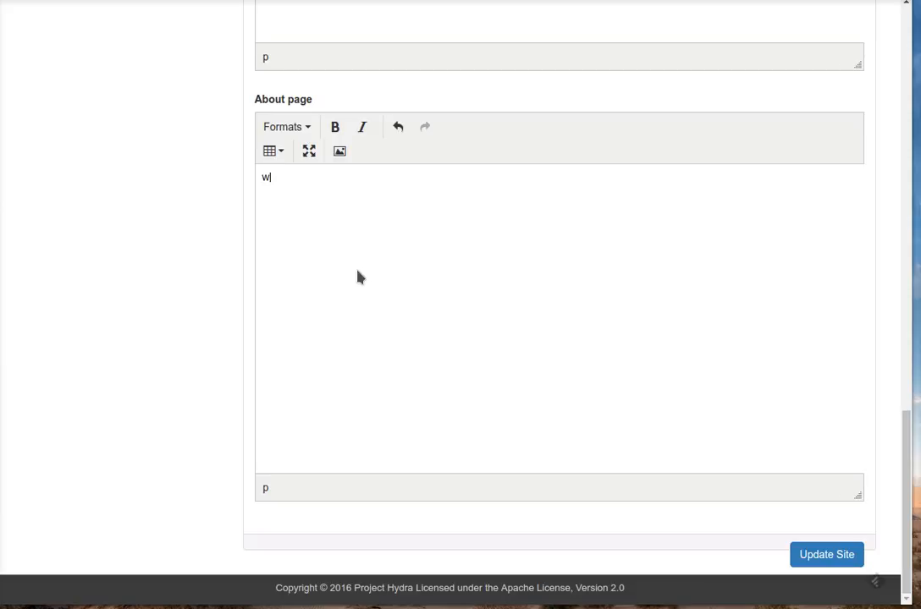
type("e")
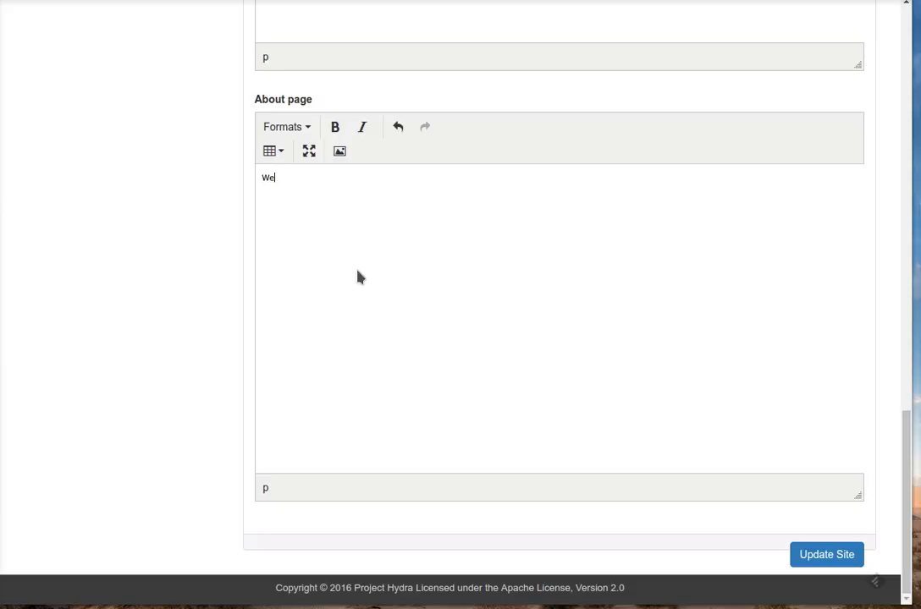
type("lcome")
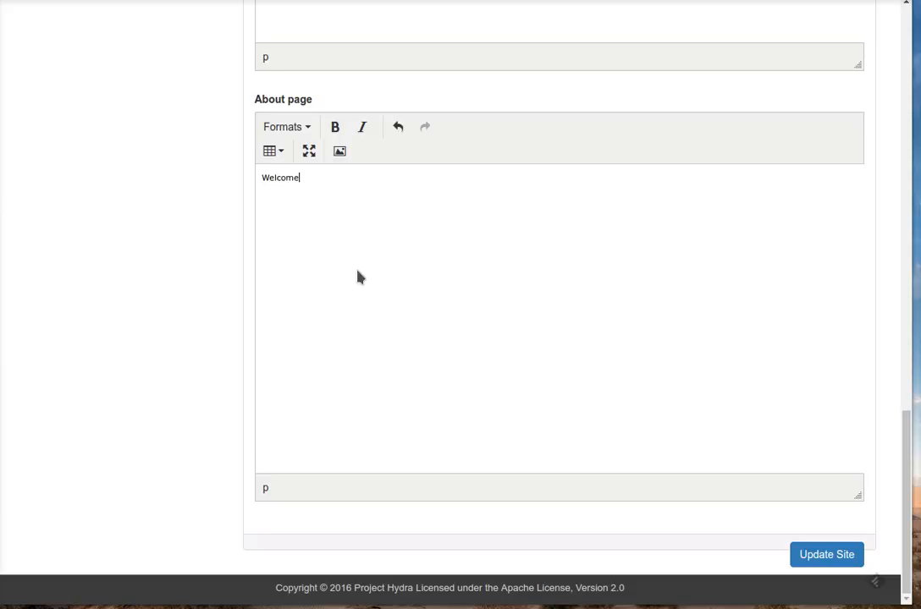
type("to the about page")
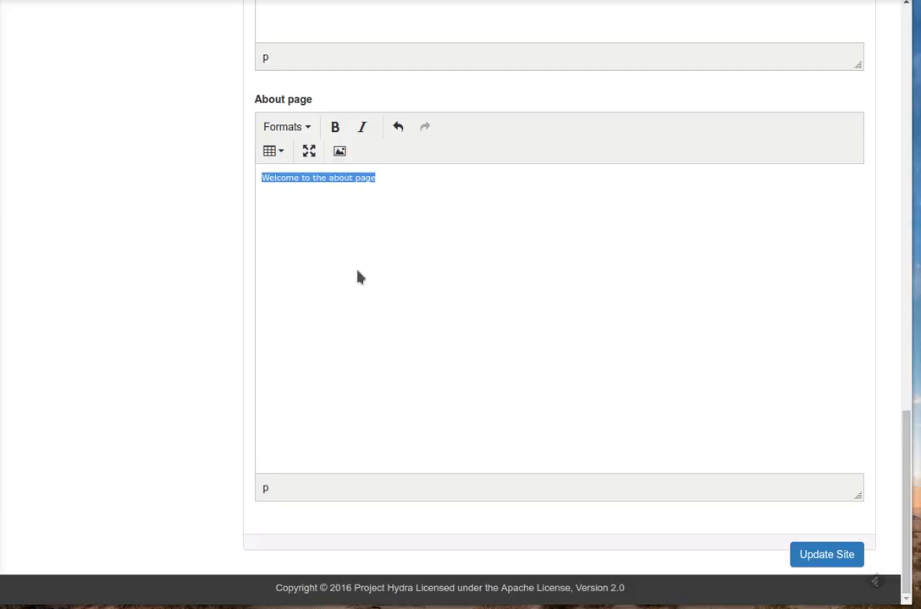
left_click(286, 126)
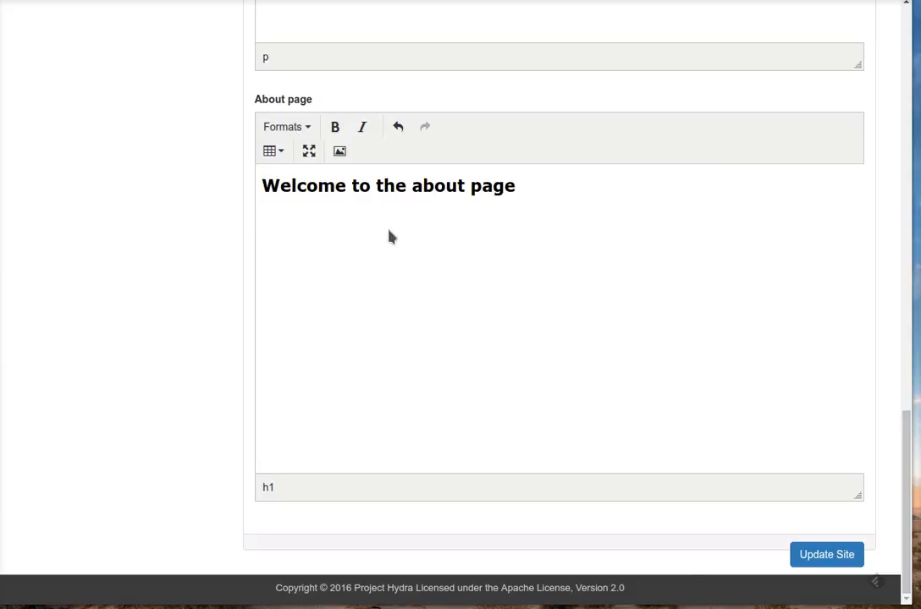
Add 'Read the code here.' as a blockquote and save with Update Site
type("Read the code here.")
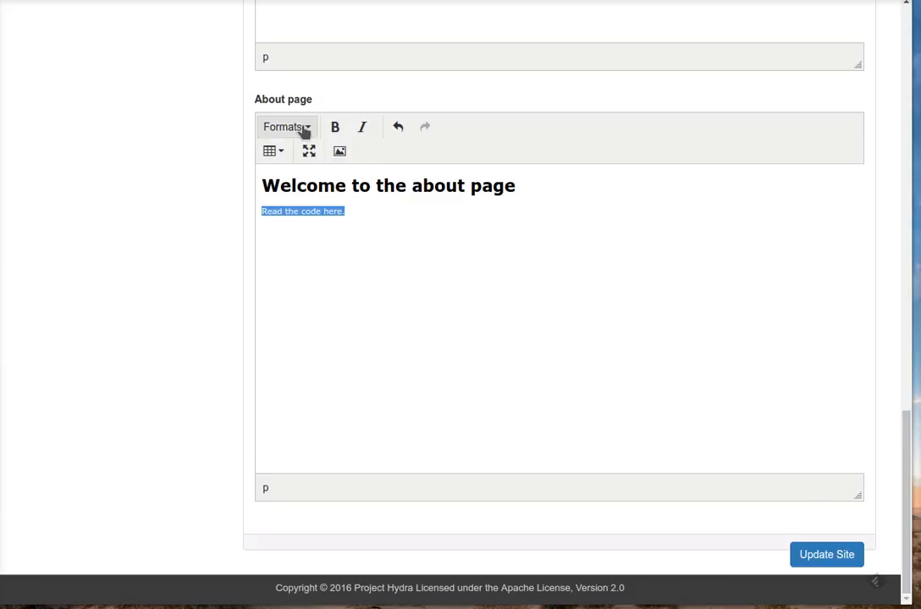
left_click(286, 126)
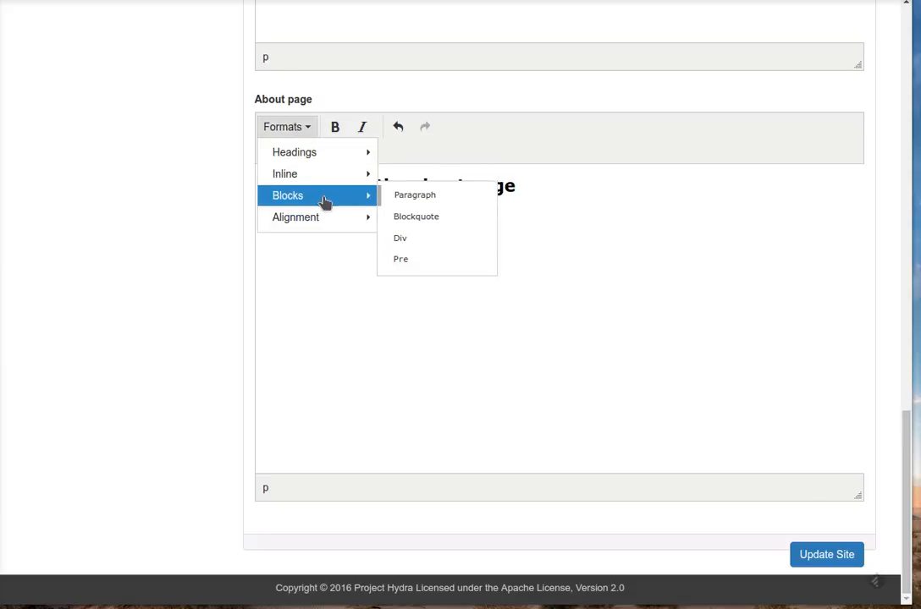
left_click(415, 215)
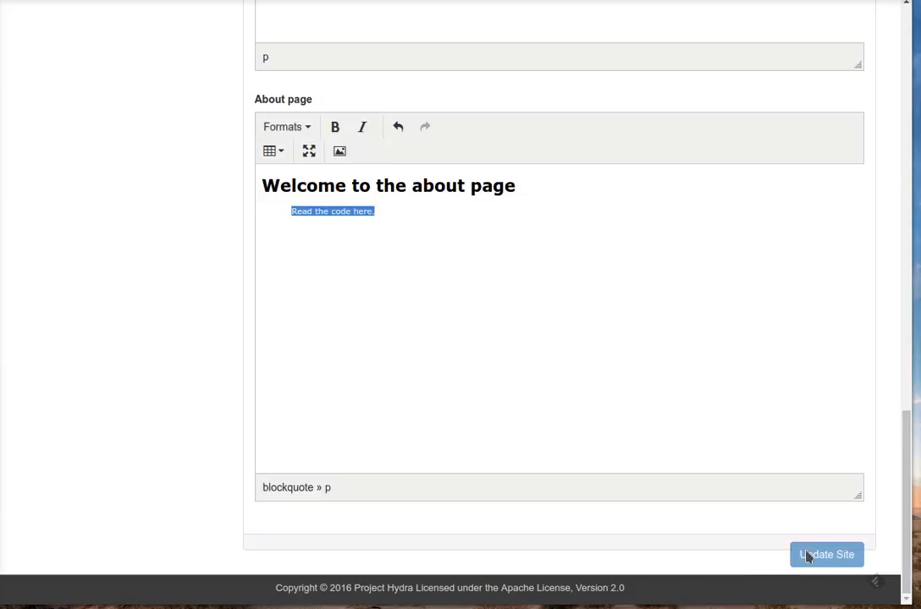
left_click(826, 555)
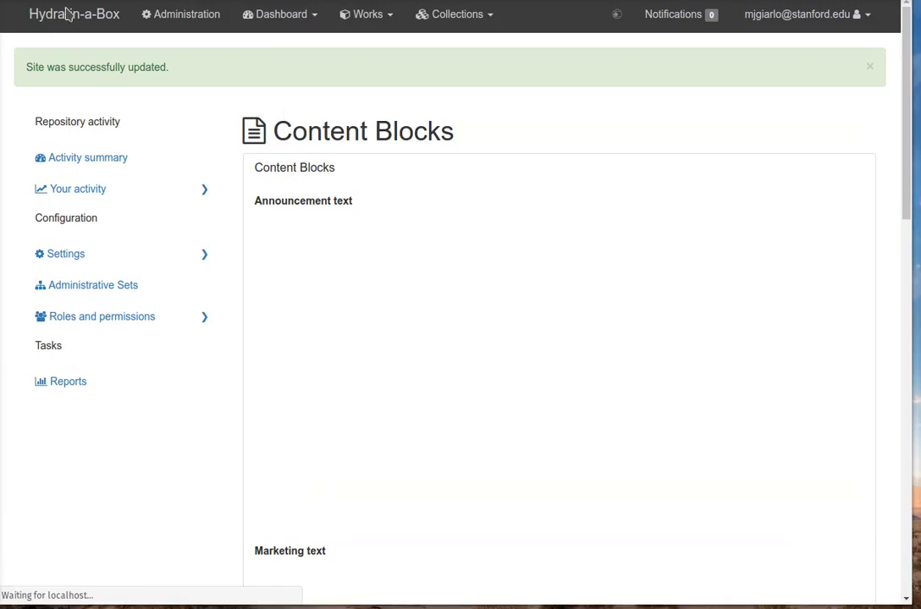
Go to the home page and view the public About page with the new heading and quote
left_click(75, 15)
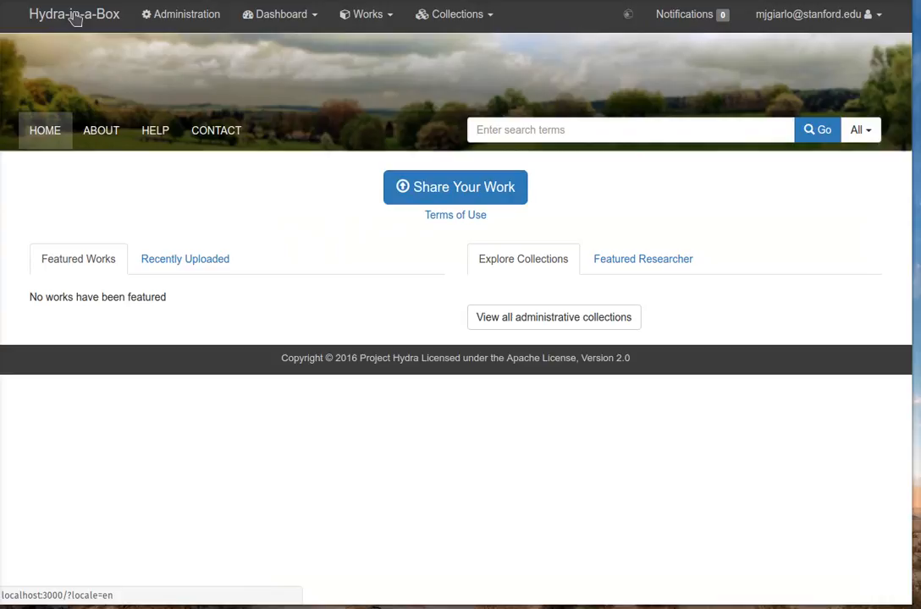
left_click(101, 130)
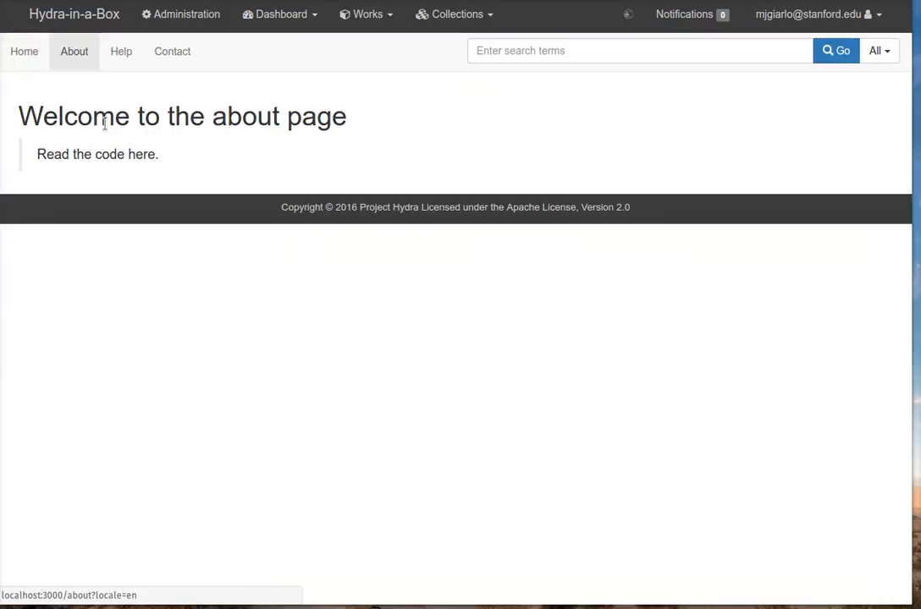
mouse_move(233, 164)
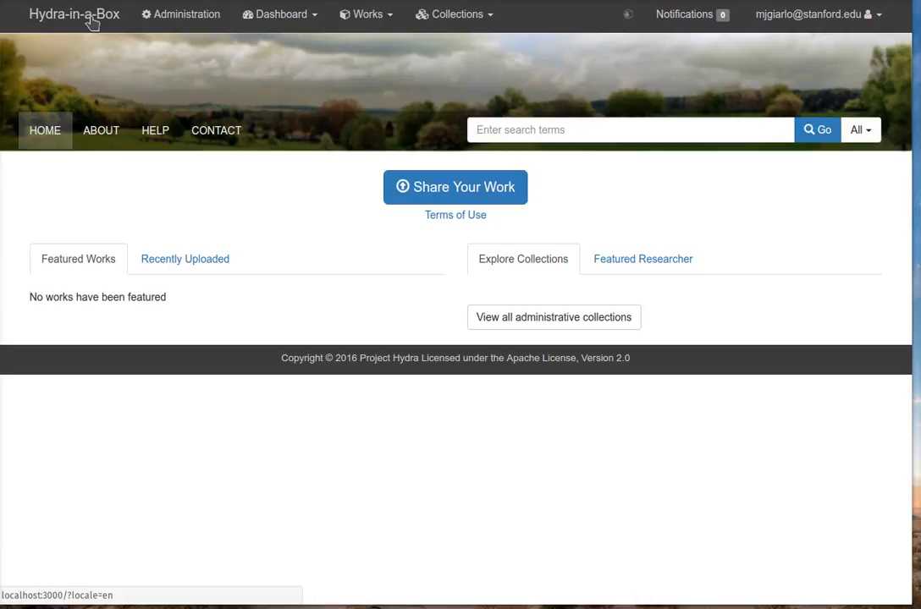
mouse_move(274, 193)
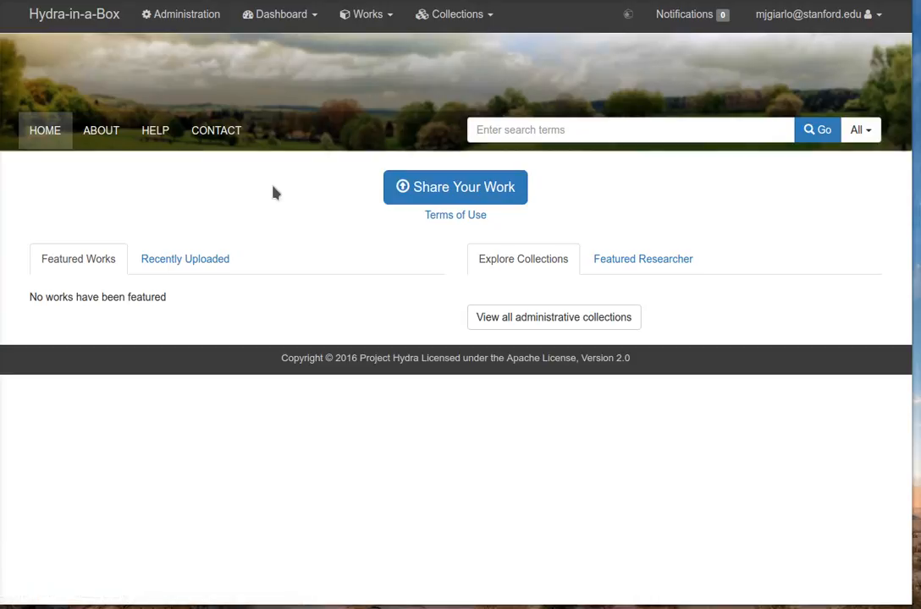
mouse_move(526, 78)
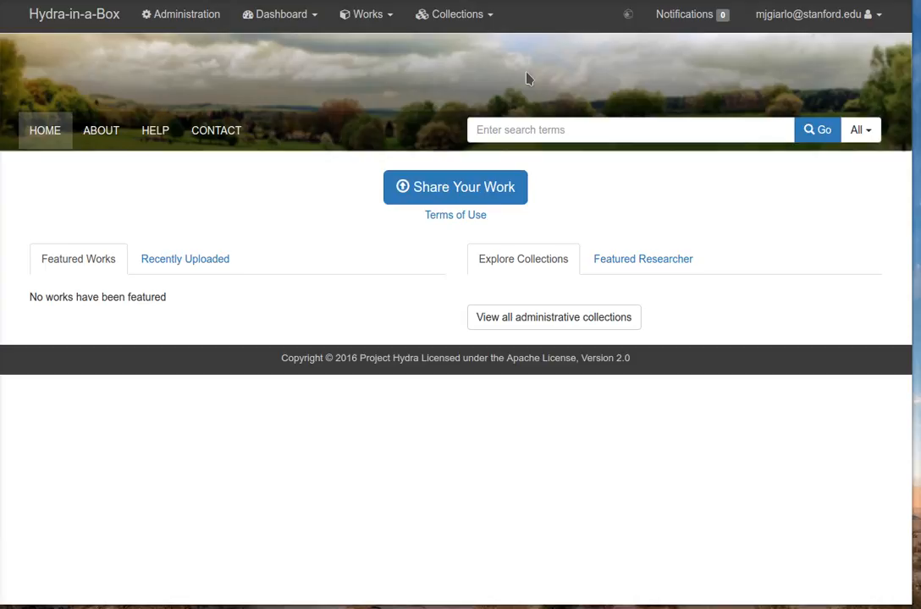
mouse_move(507, 85)
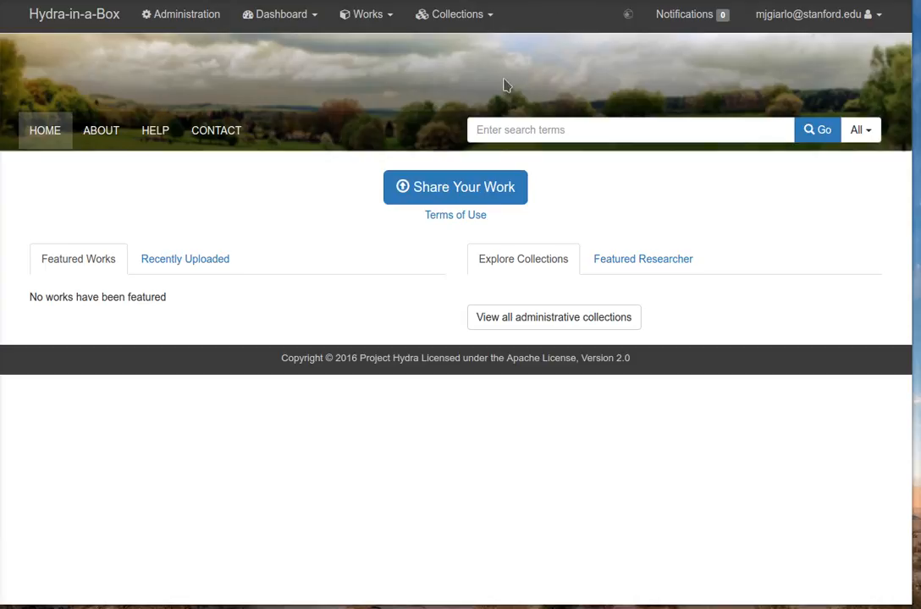
mouse_move(458, 116)
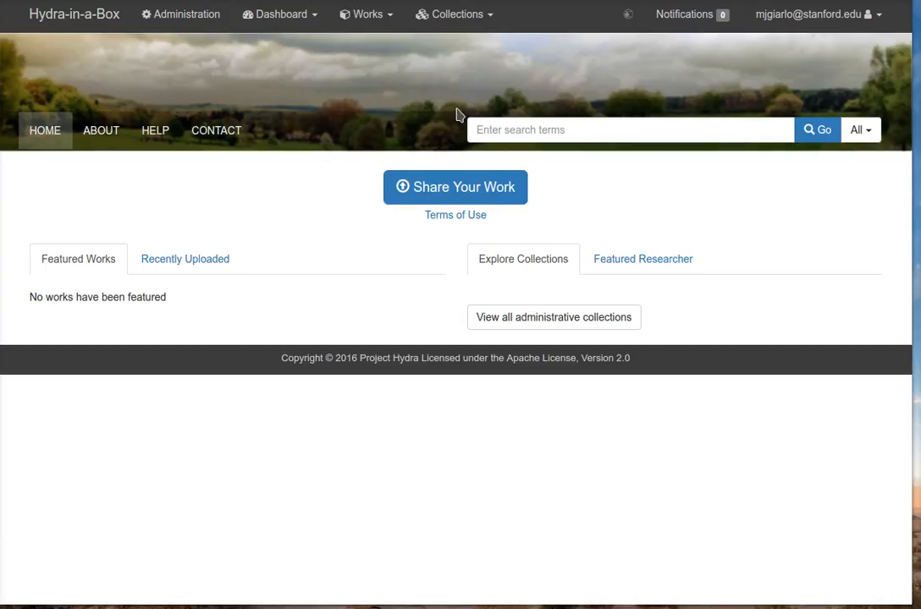
mouse_move(338, 208)
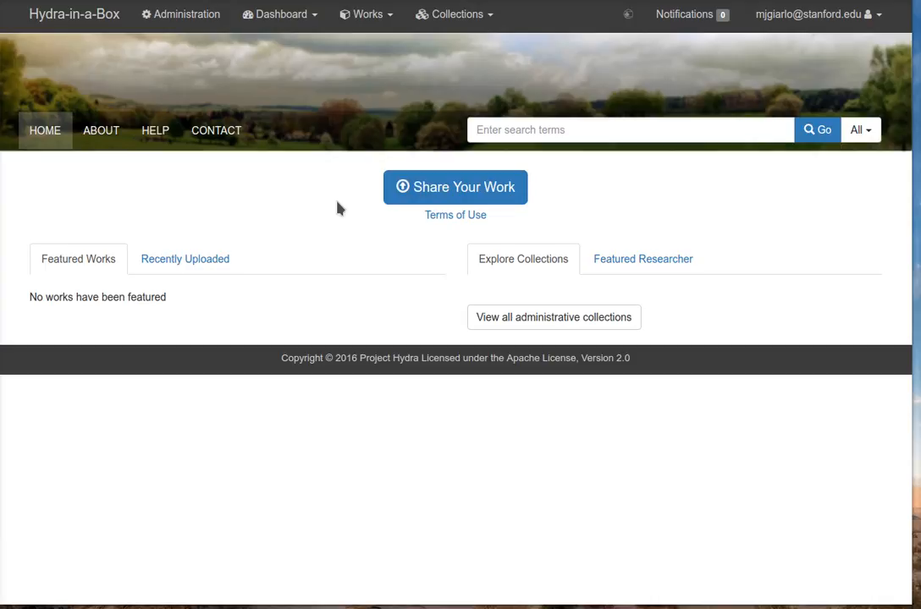
mouse_move(289, 221)
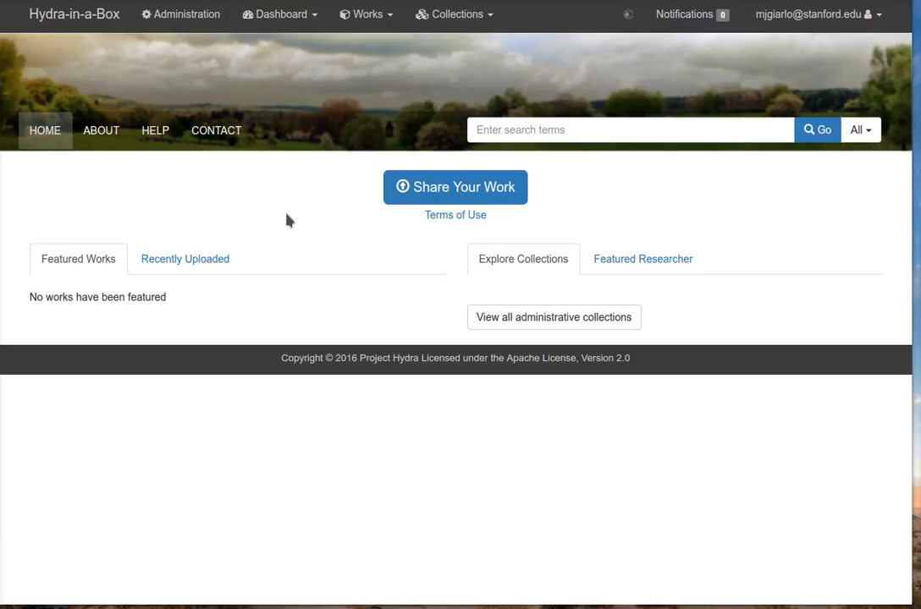
mouse_move(329, 201)
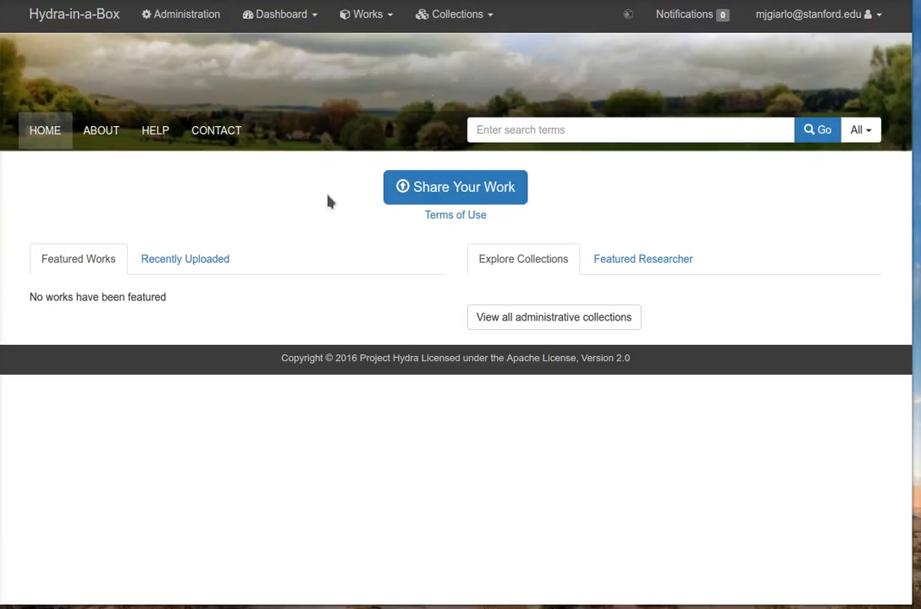
left_click(185, 259)
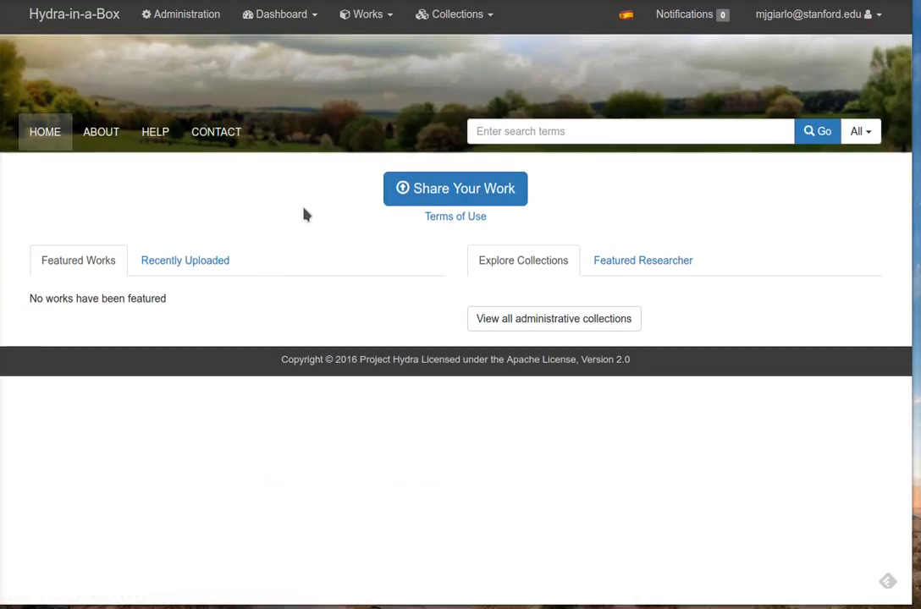
mouse_move(411, 136)
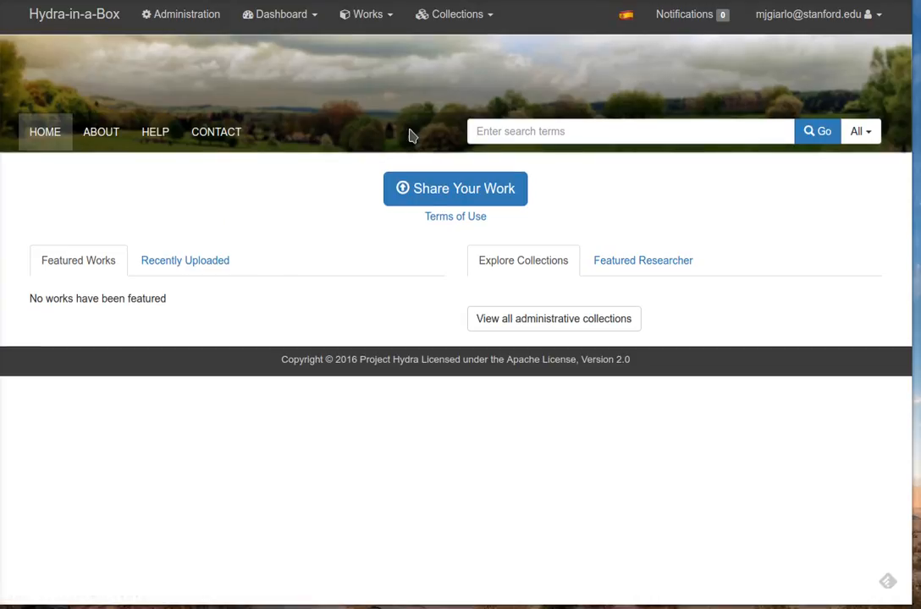
mouse_move(484, 89)
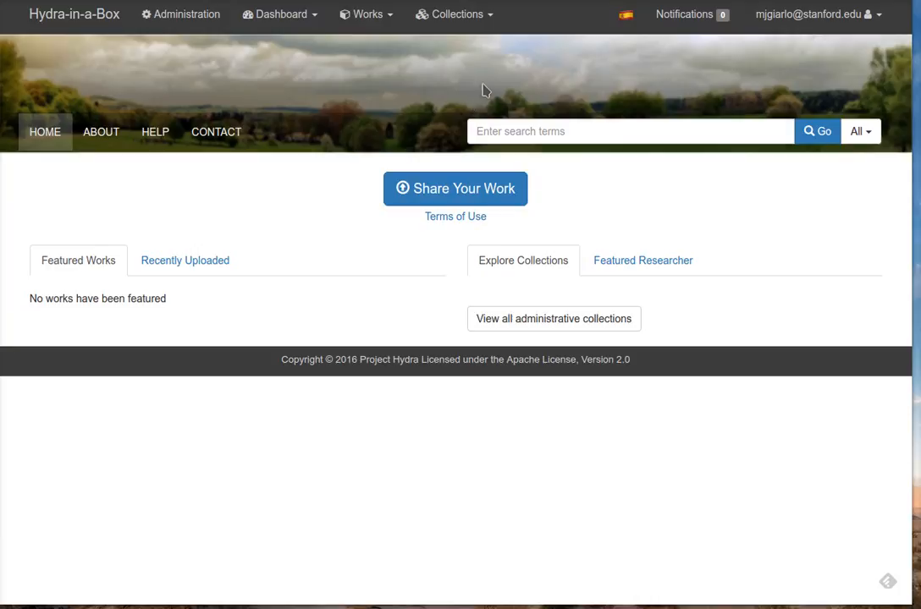
mouse_move(626, 16)
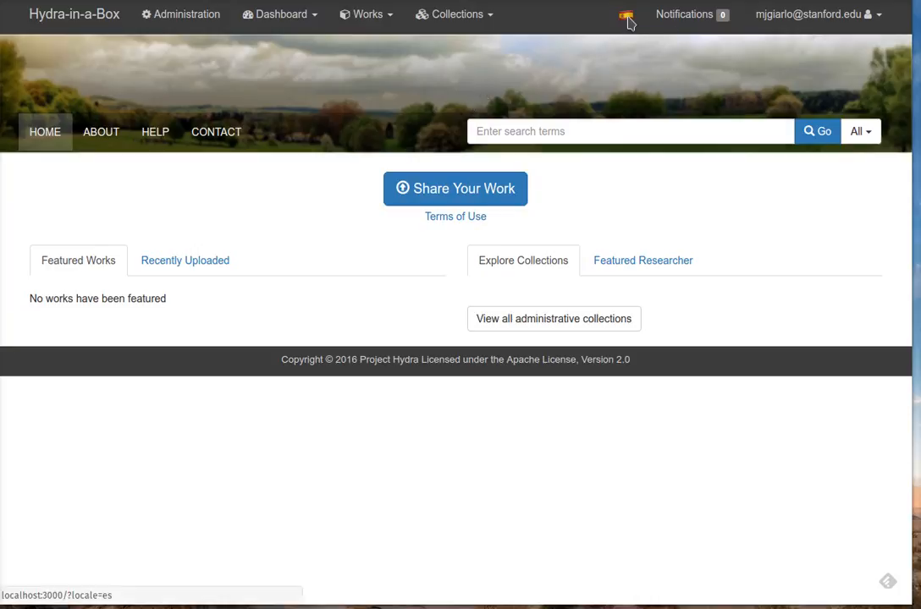
Switch the interface language to Spanish via the flag in the navigation bar
left_click(626, 15)
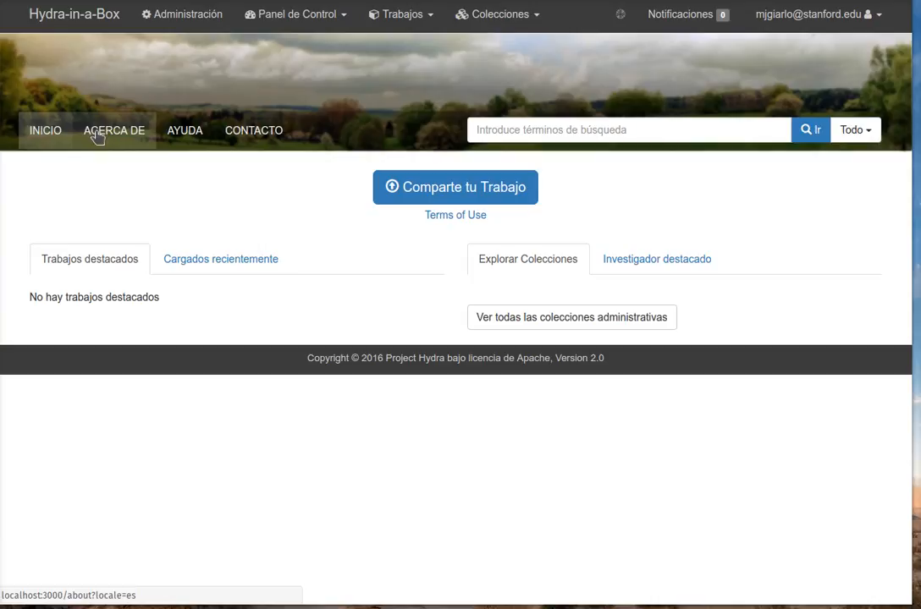
mouse_move(451, 123)
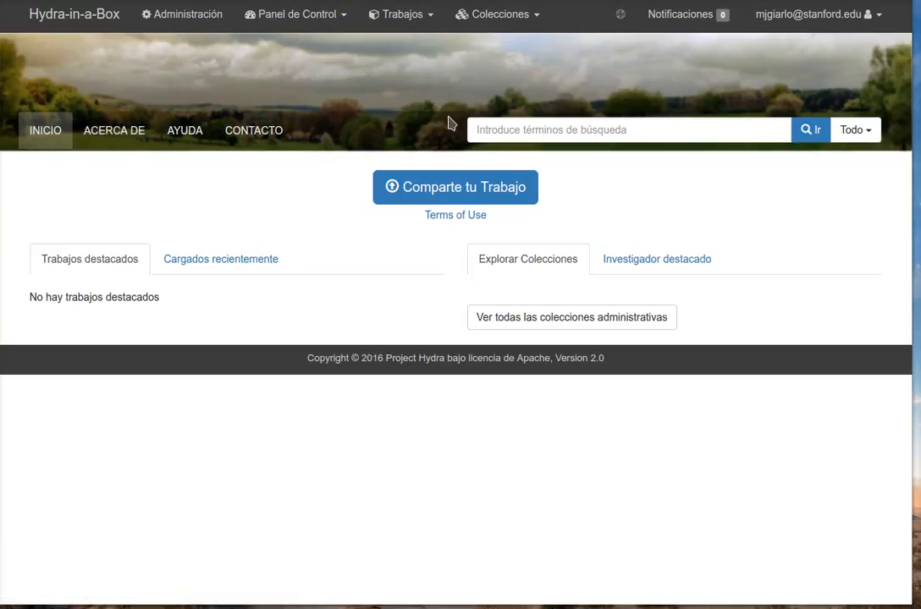
mouse_move(188, 14)
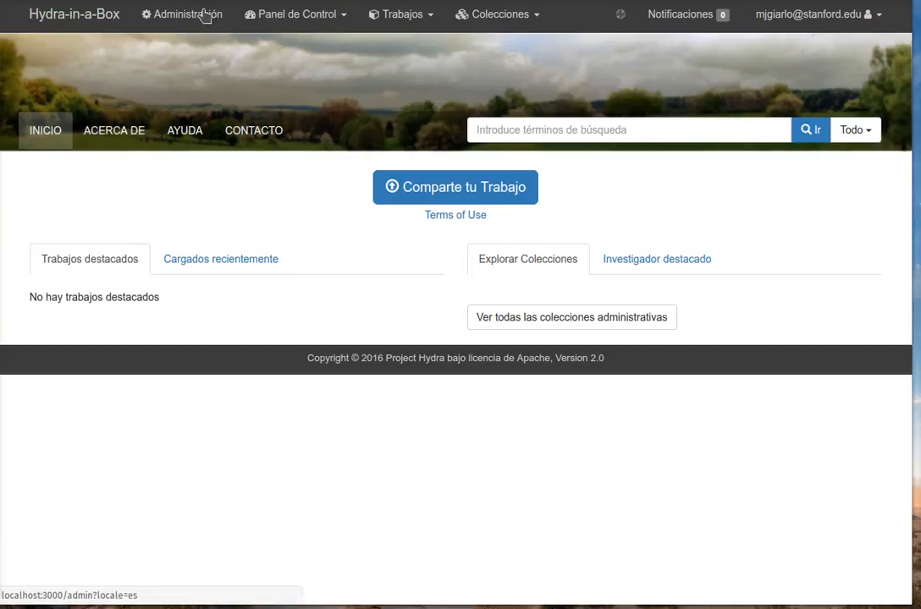
mouse_move(460, 25)
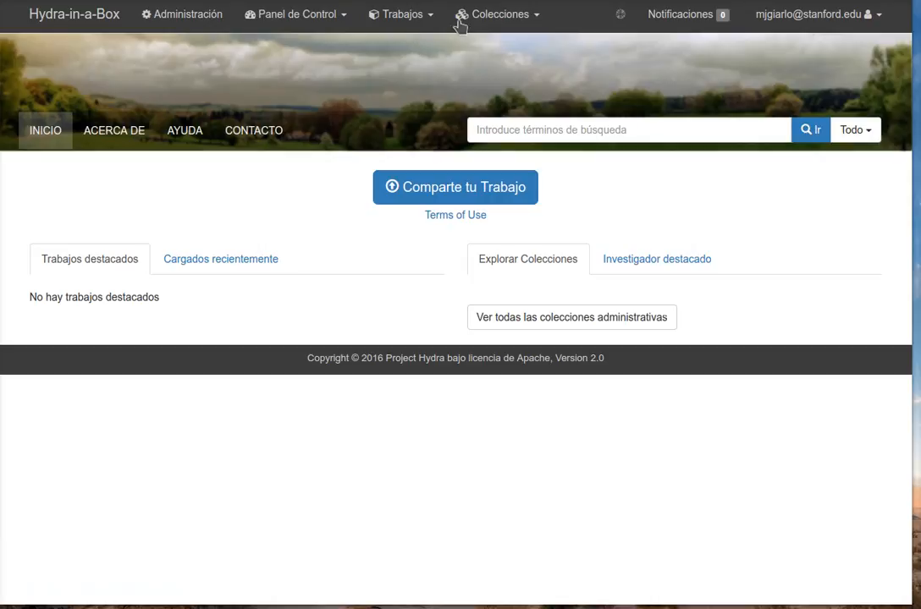
mouse_move(808, 29)
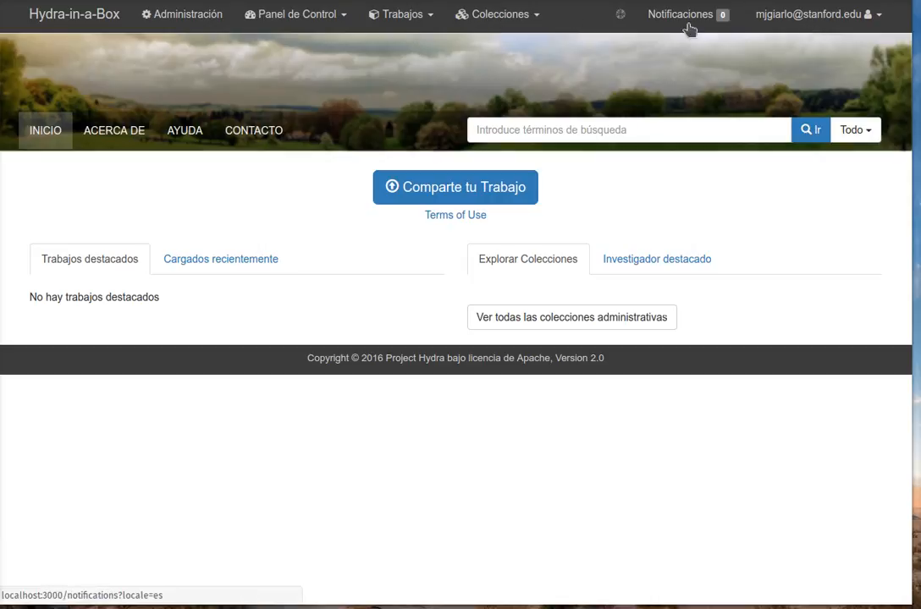
Open the administration overview, now translated with Resumen de la Actividad and Ajustes
left_click(188, 15)
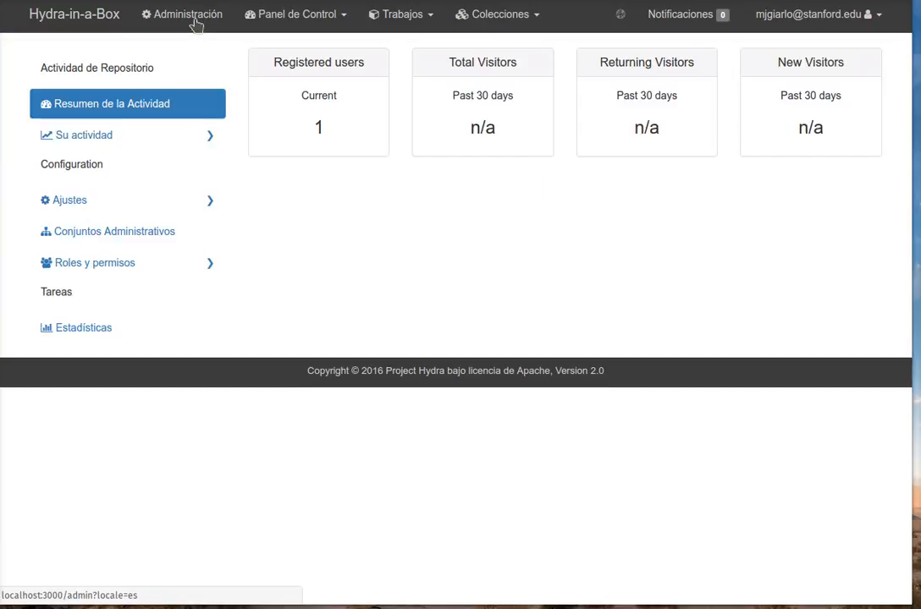
mouse_move(193, 64)
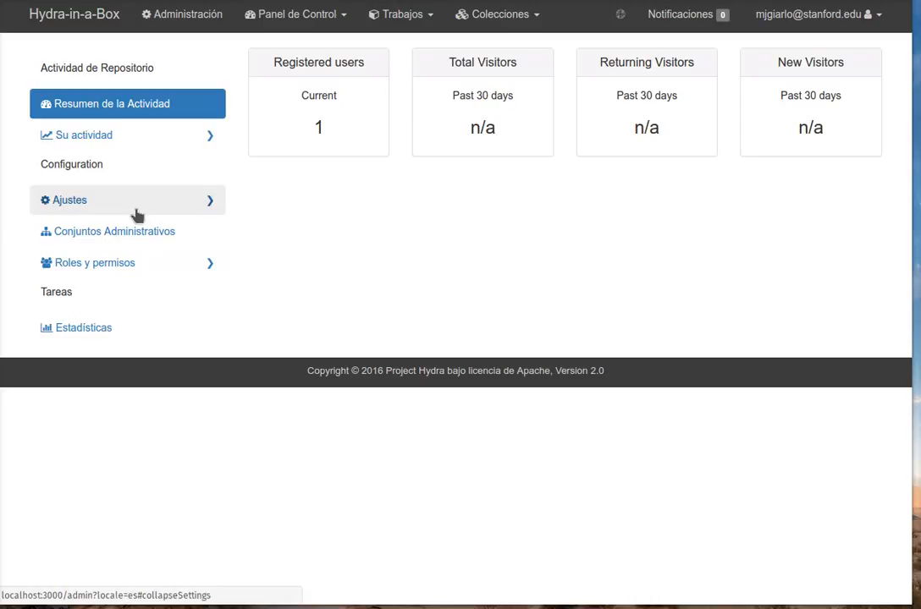
mouse_move(185, 160)
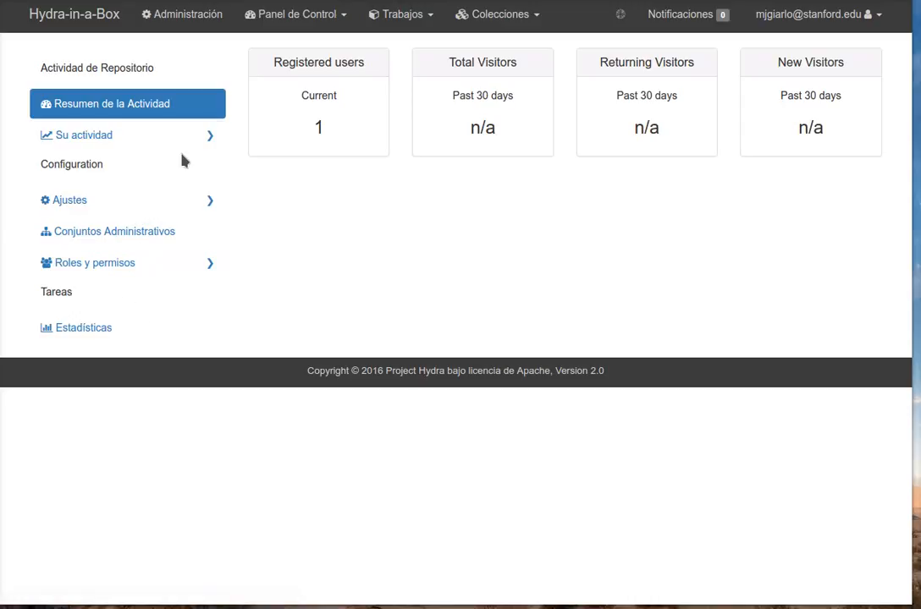
mouse_move(355, 234)
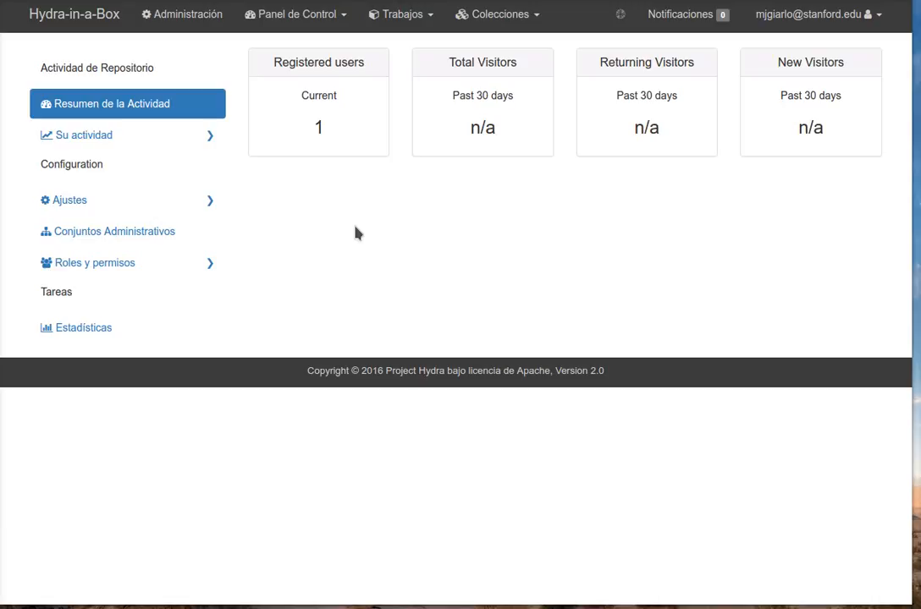
mouse_move(377, 218)
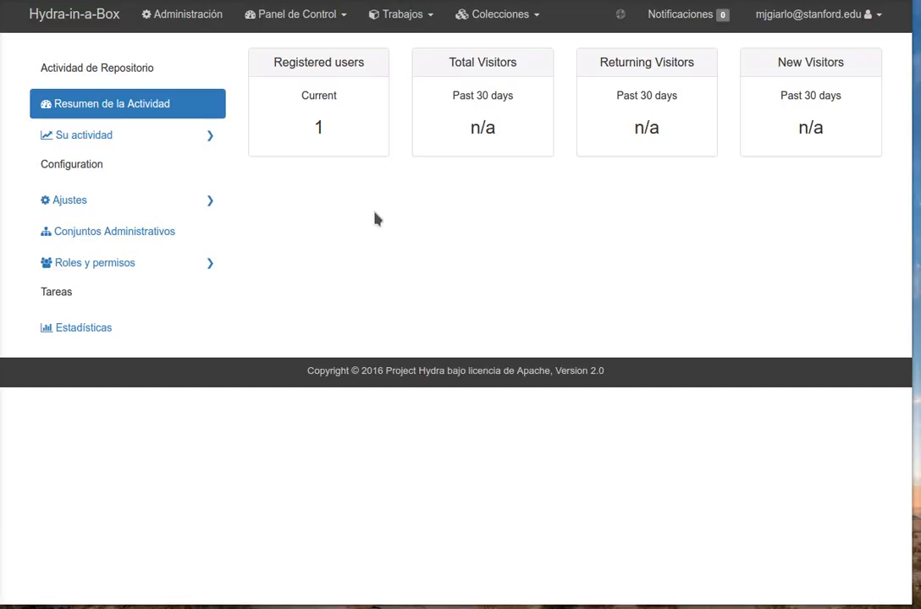
mouse_move(535, 214)
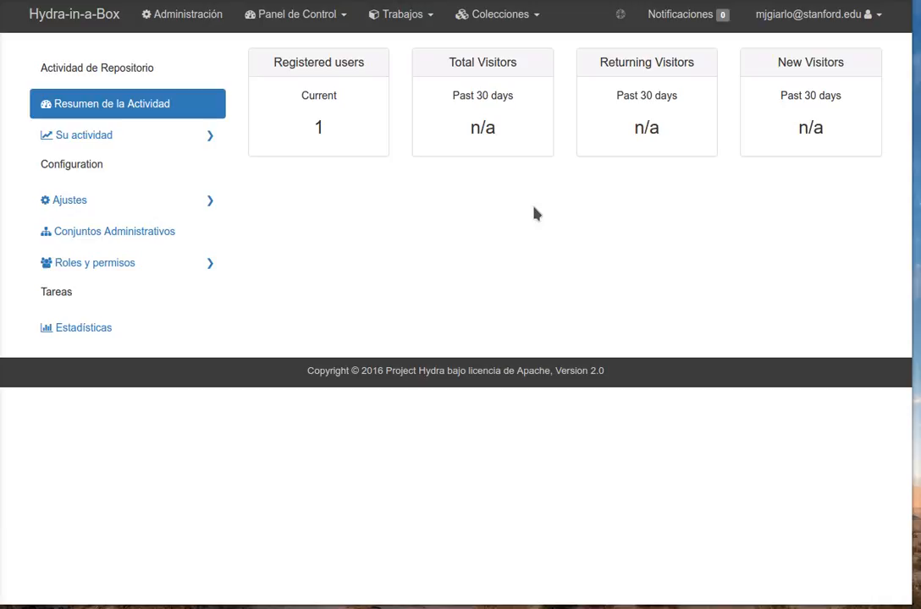
mouse_move(580, 290)
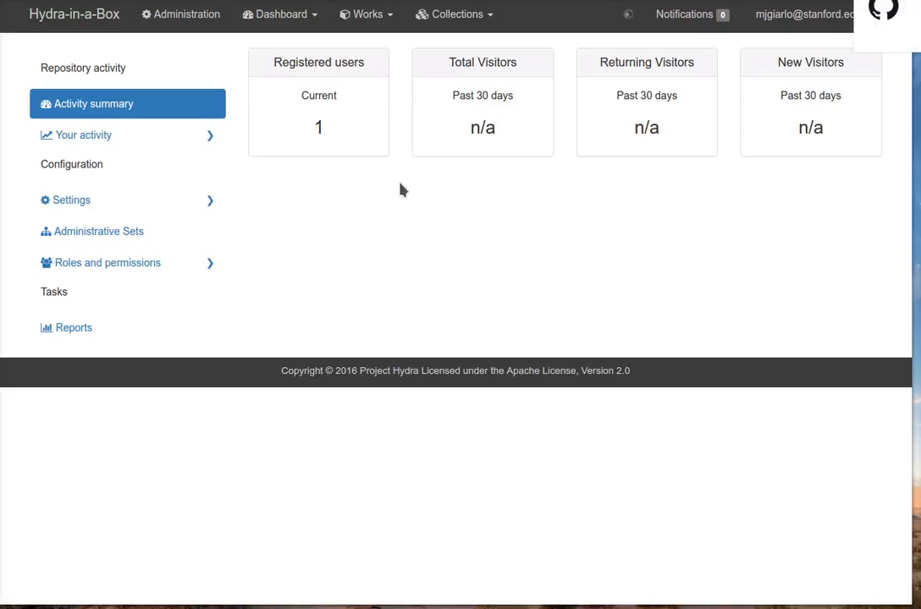
mouse_move(110, 64)
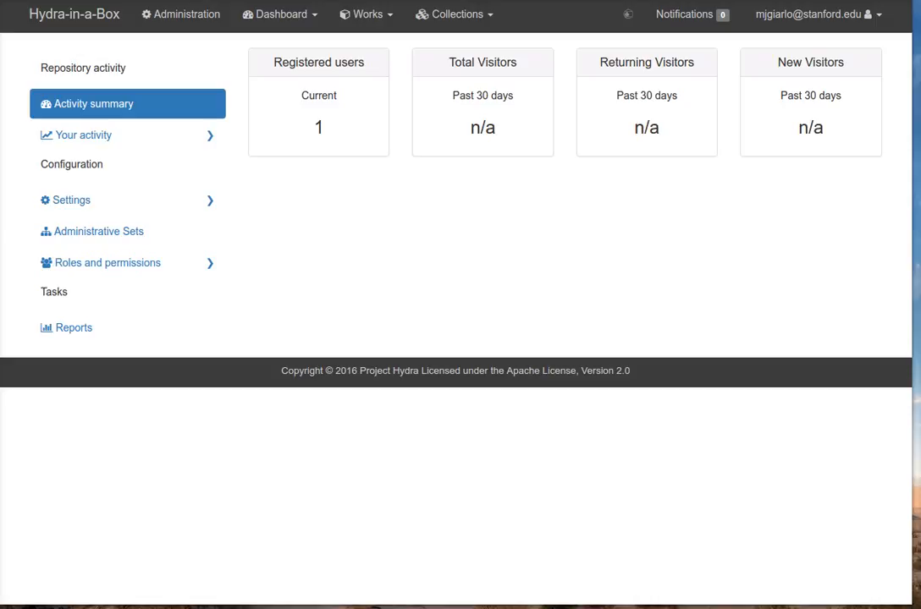
mouse_move(731, 174)
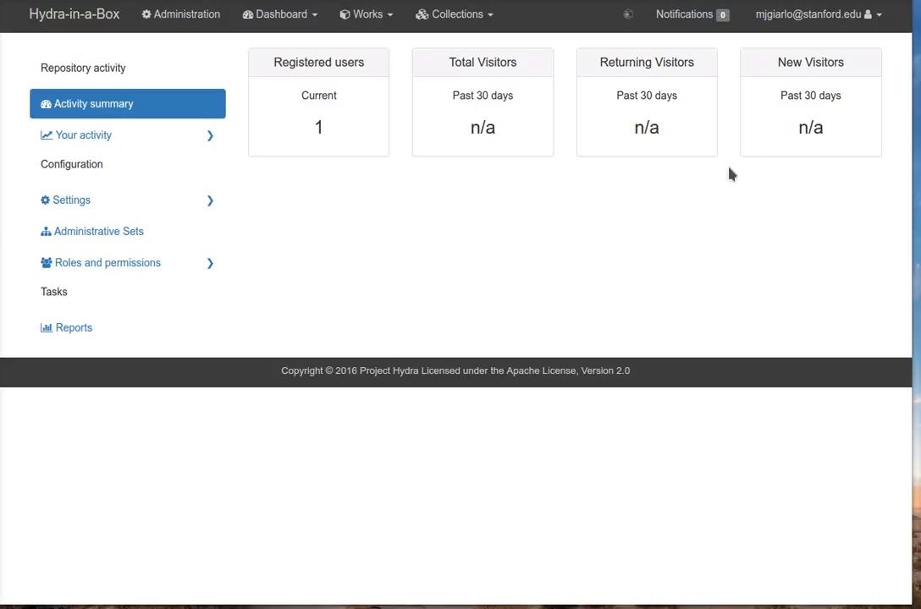
mouse_move(694, 217)
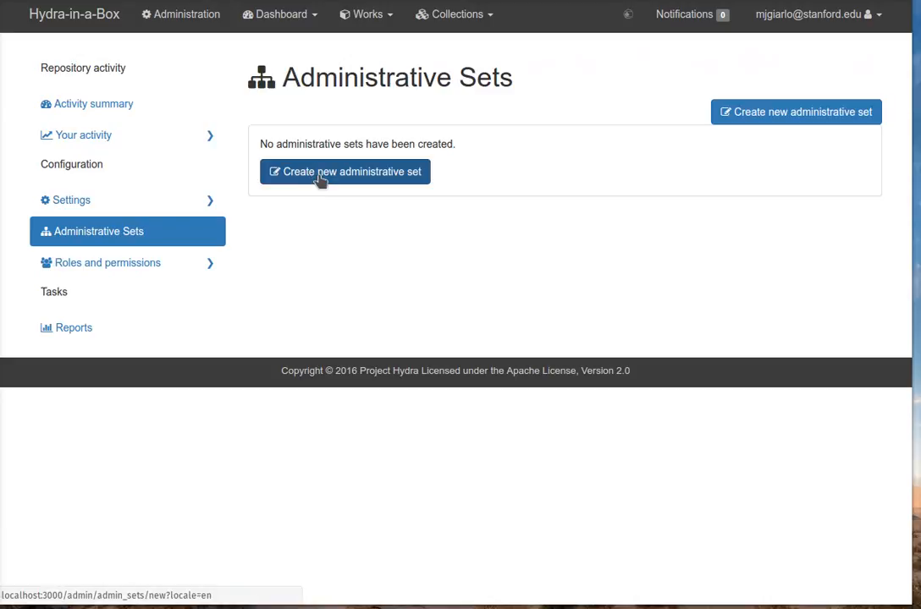
Start a new administrative set, bringing up the empty Title and Description form
left_click(344, 172)
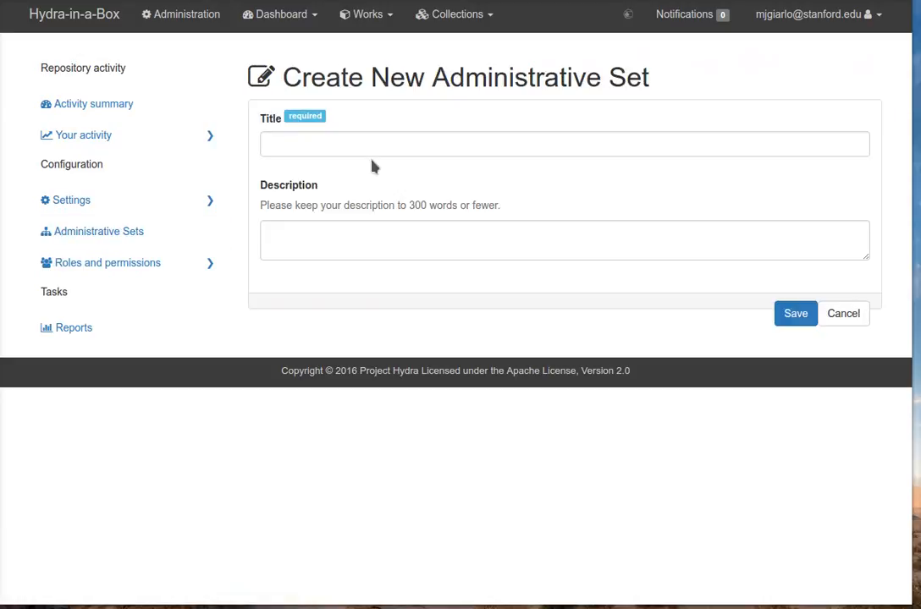
mouse_move(466, 201)
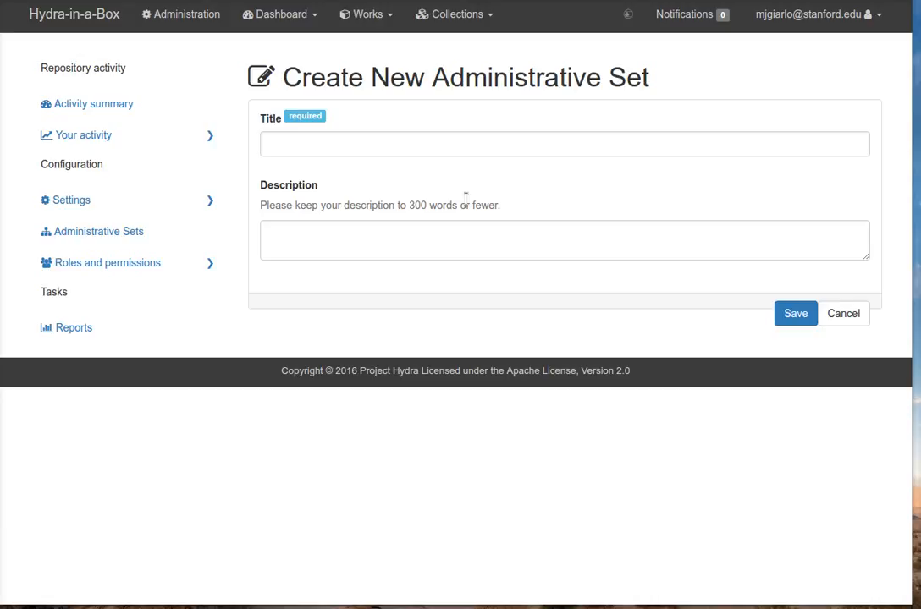
mouse_move(570, 165)
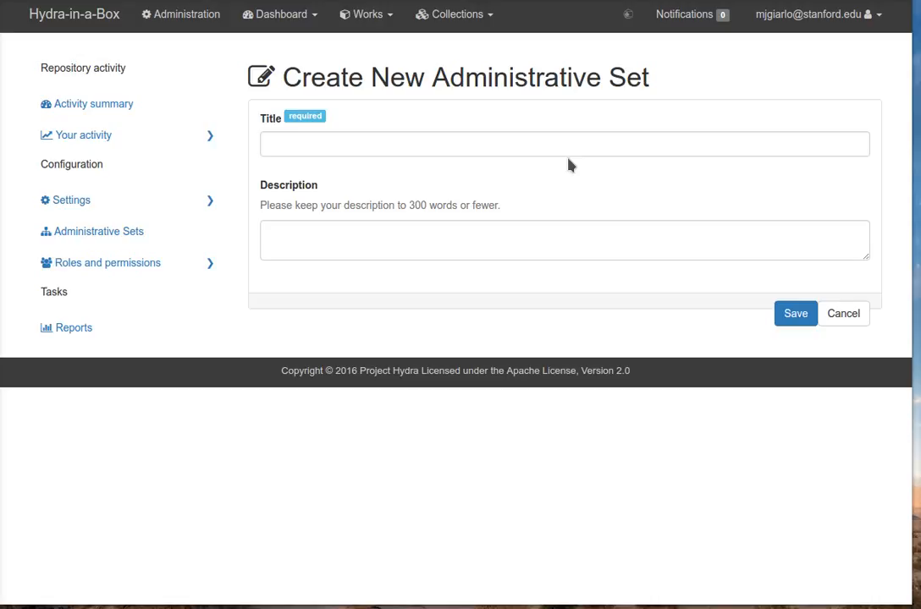
mouse_move(487, 219)
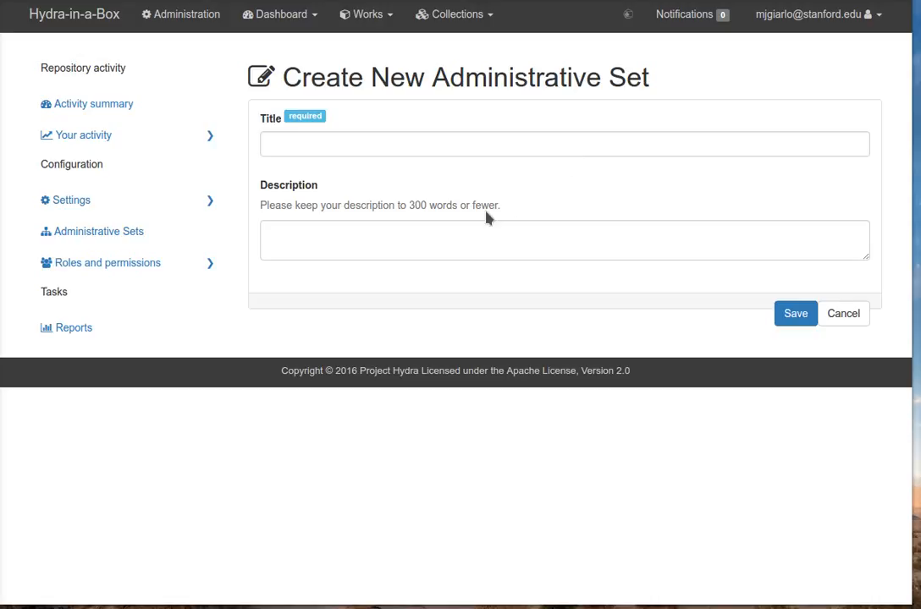
mouse_move(330, 27)
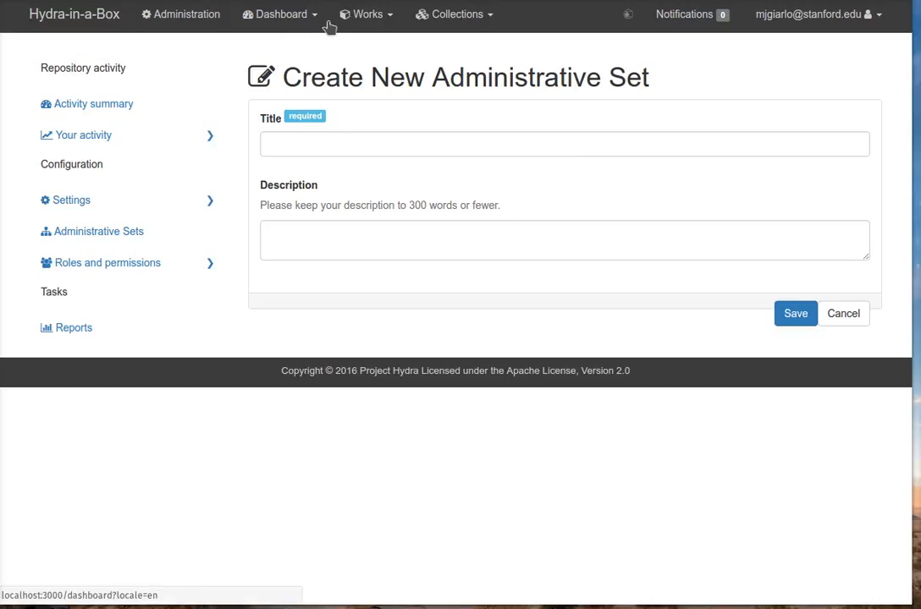
left_click(365, 14)
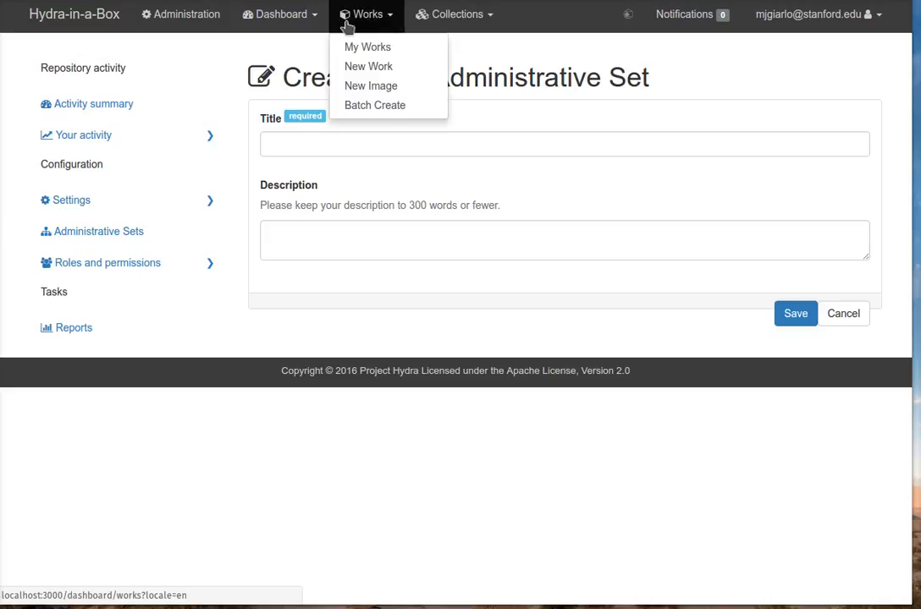
View My Works, then go to the personal dashboard showing zero works and collections
left_click(367, 46)
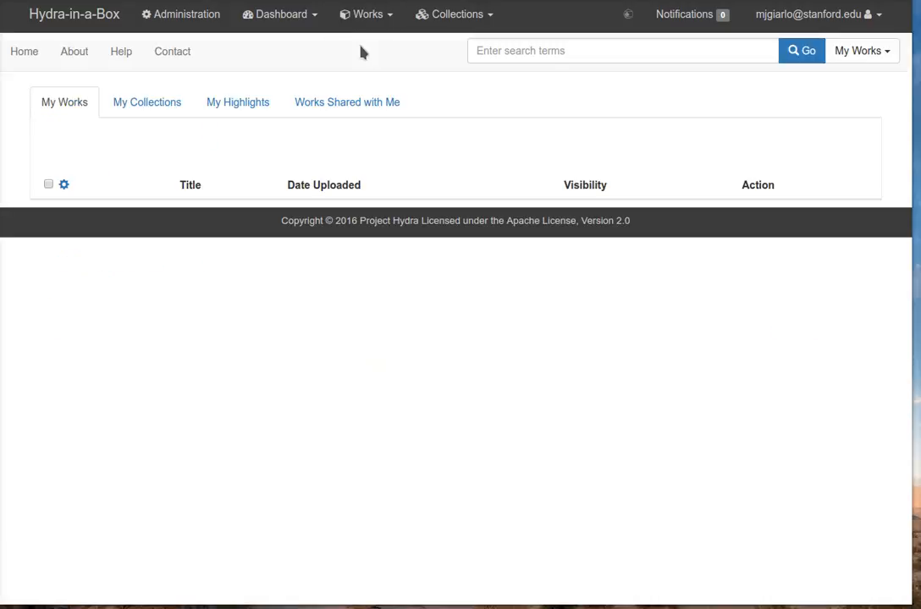
mouse_move(228, 29)
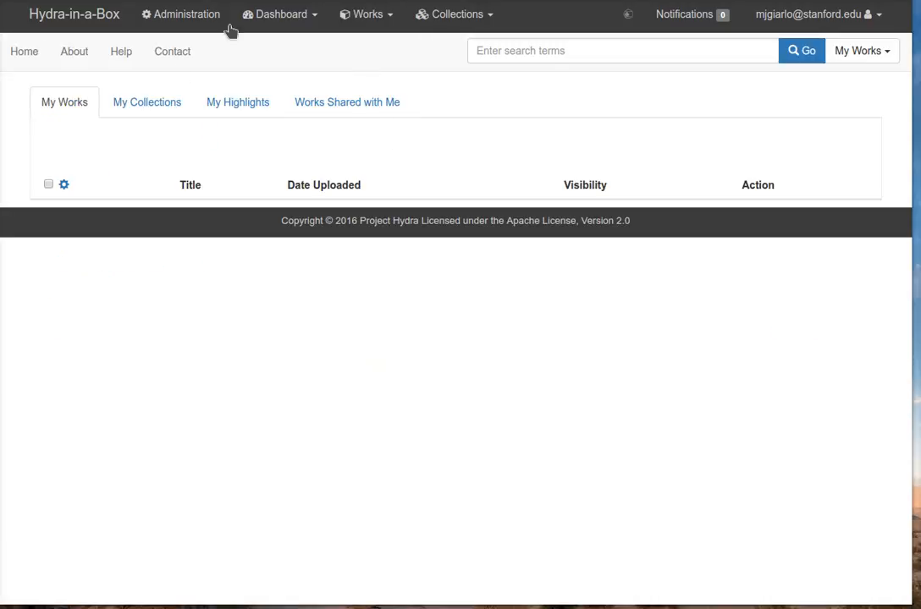
mouse_move(275, 51)
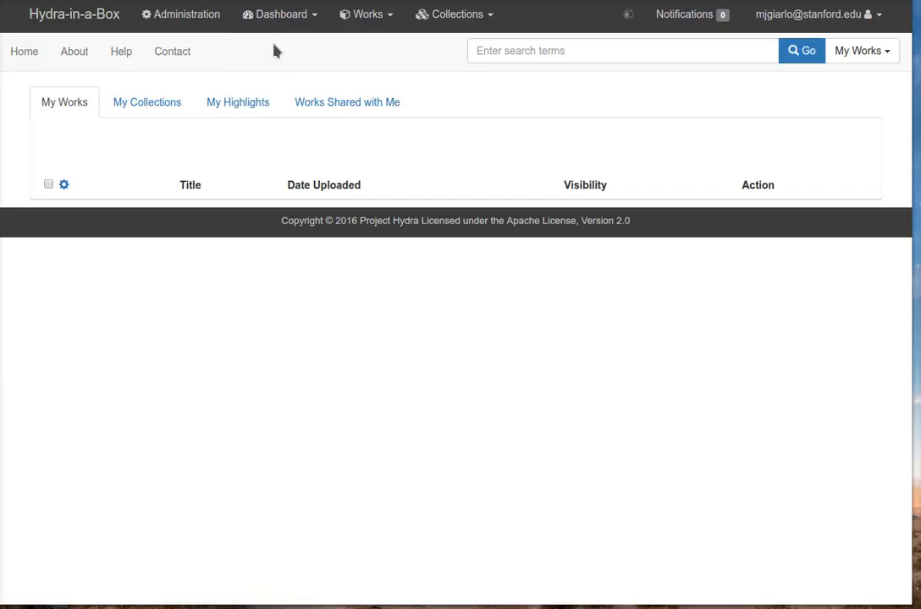
left_click(279, 14)
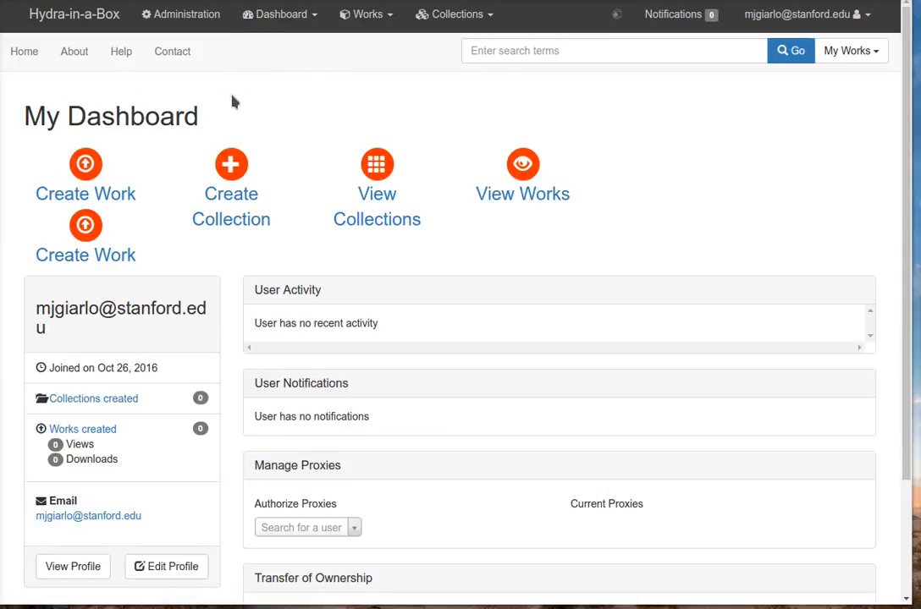
mouse_move(86, 165)
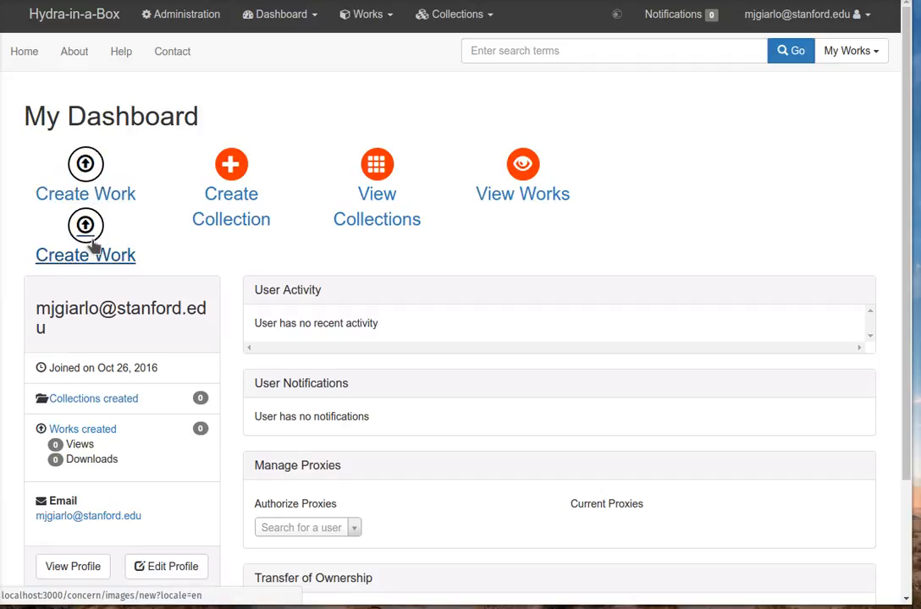
mouse_move(336, 125)
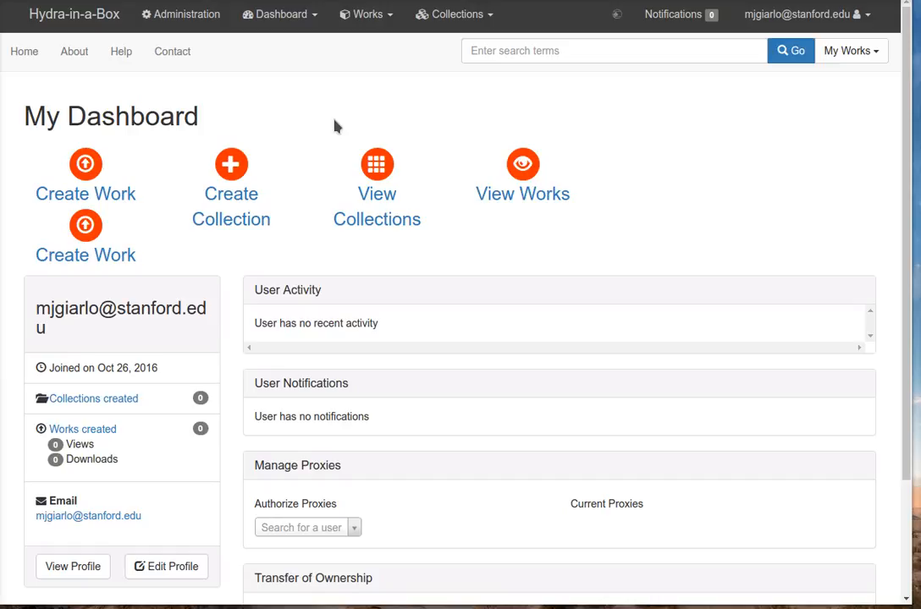
mouse_move(386, 139)
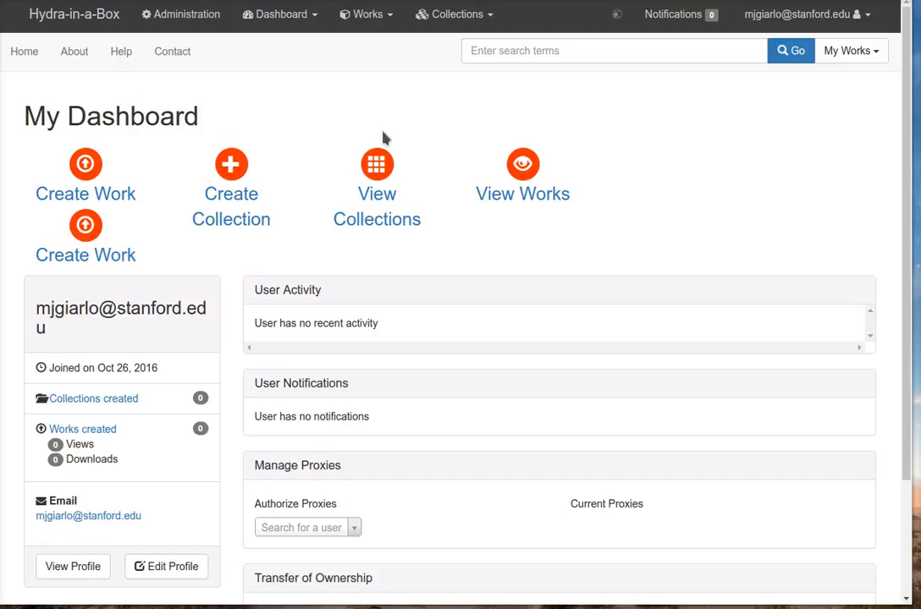
mouse_move(332, 123)
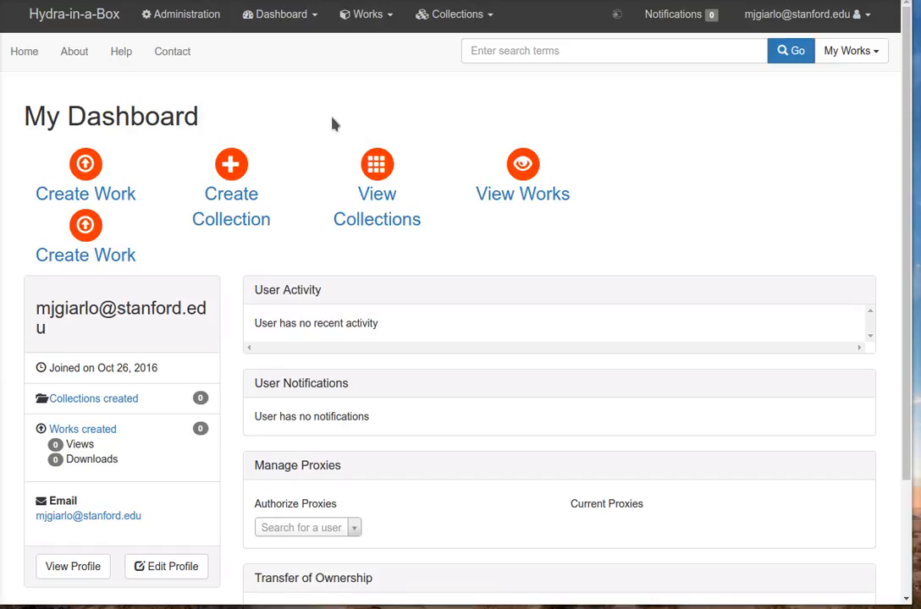
mouse_move(724, 39)
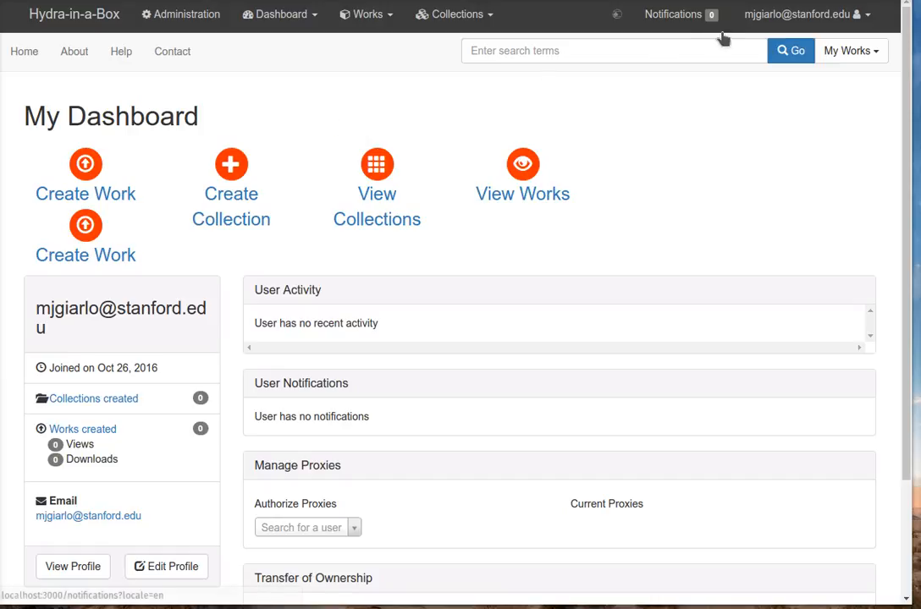
mouse_move(719, 144)
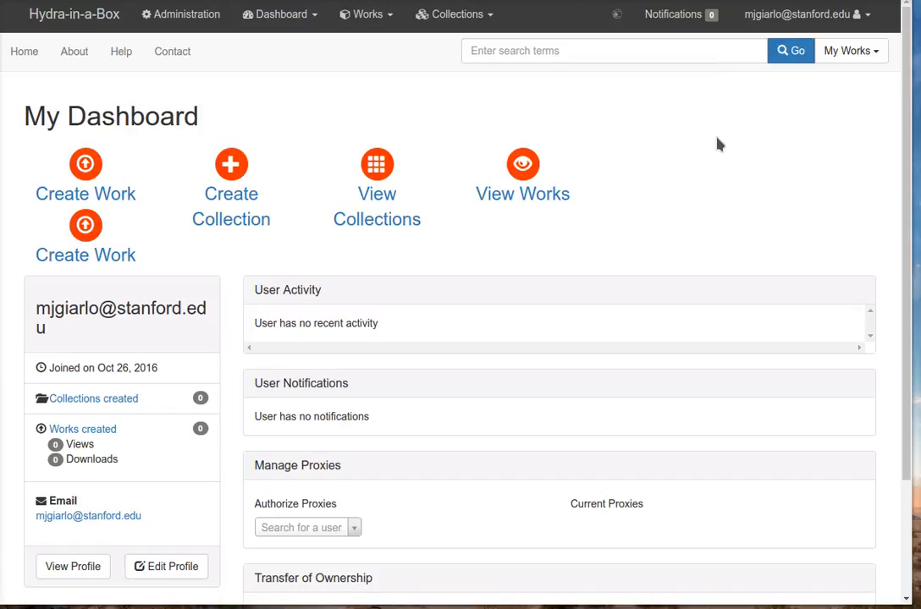